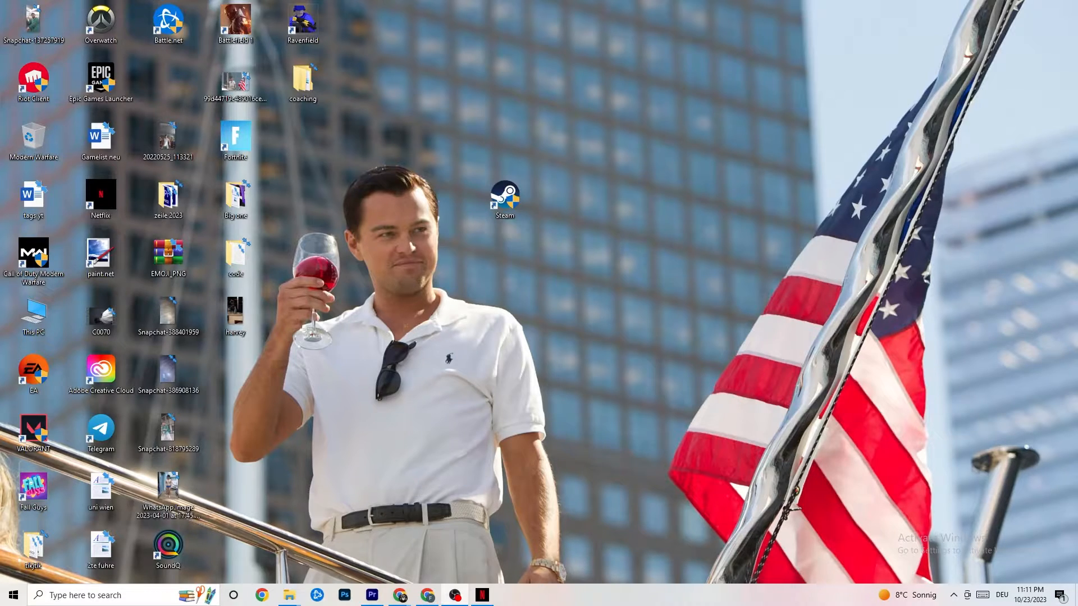
{"action": "mouse_move", "coordinate": [650, 376]}
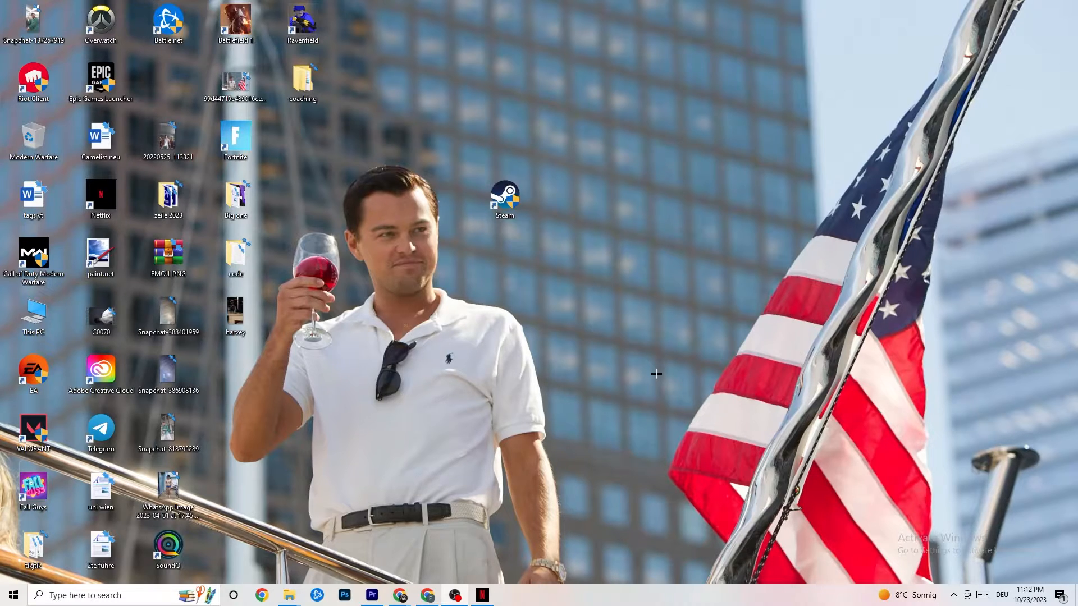
{"action": "mouse_move", "coordinate": [569, 344]}
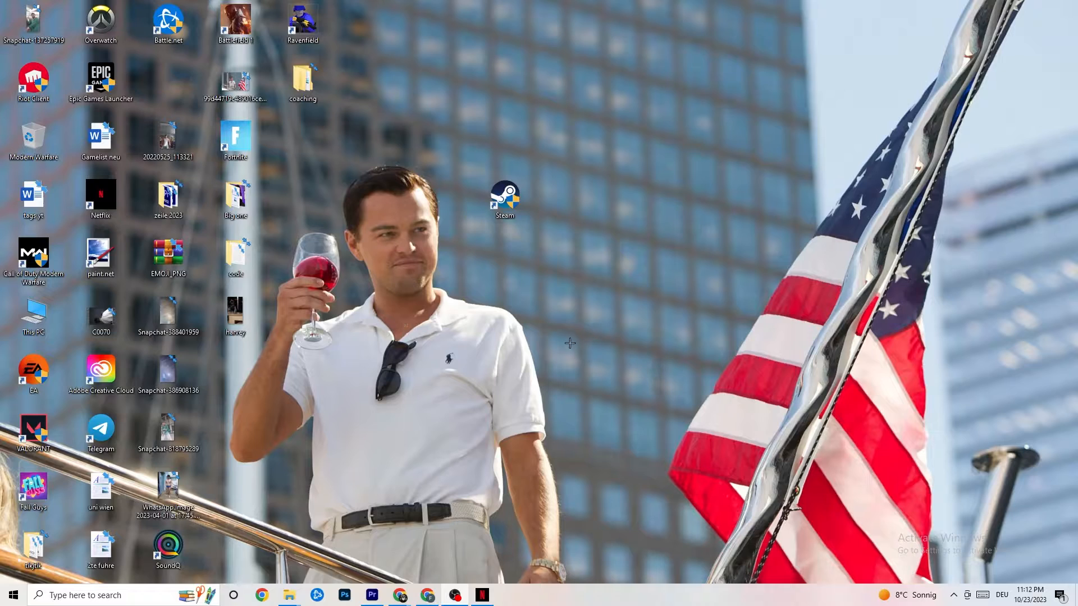
{"action": "mouse_move", "coordinate": [602, 111]}
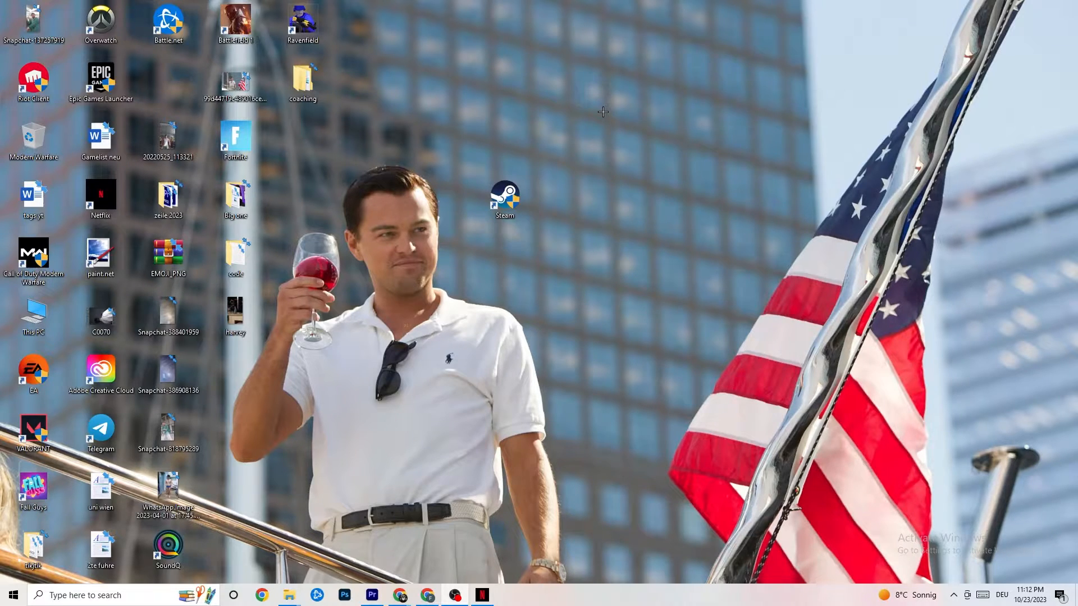
{"action": "mouse_move", "coordinate": [621, 92]}
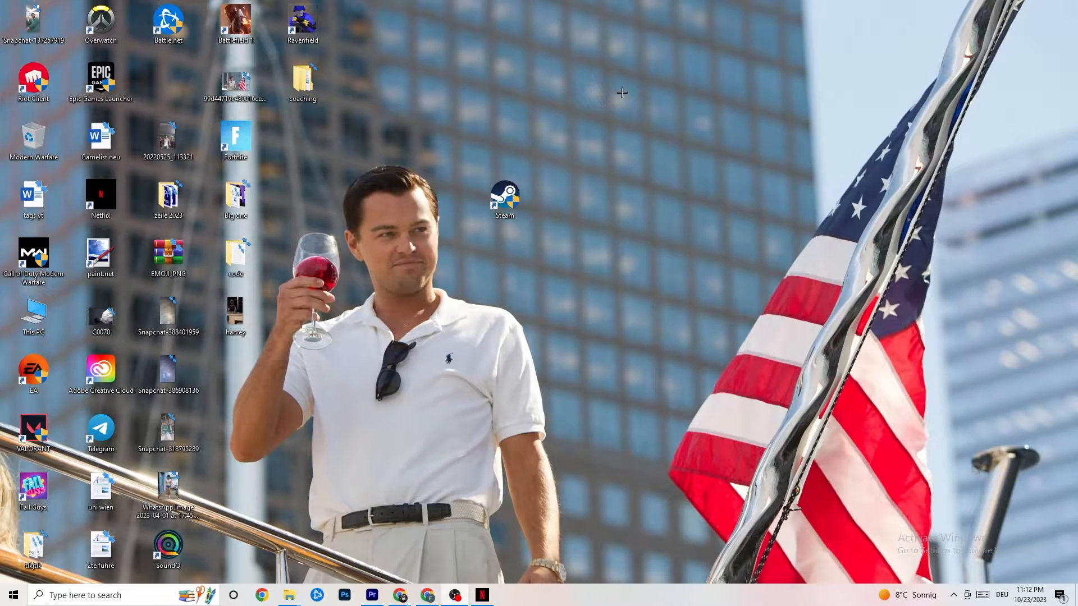
{"action": "mouse_move", "coordinate": [655, 84]}
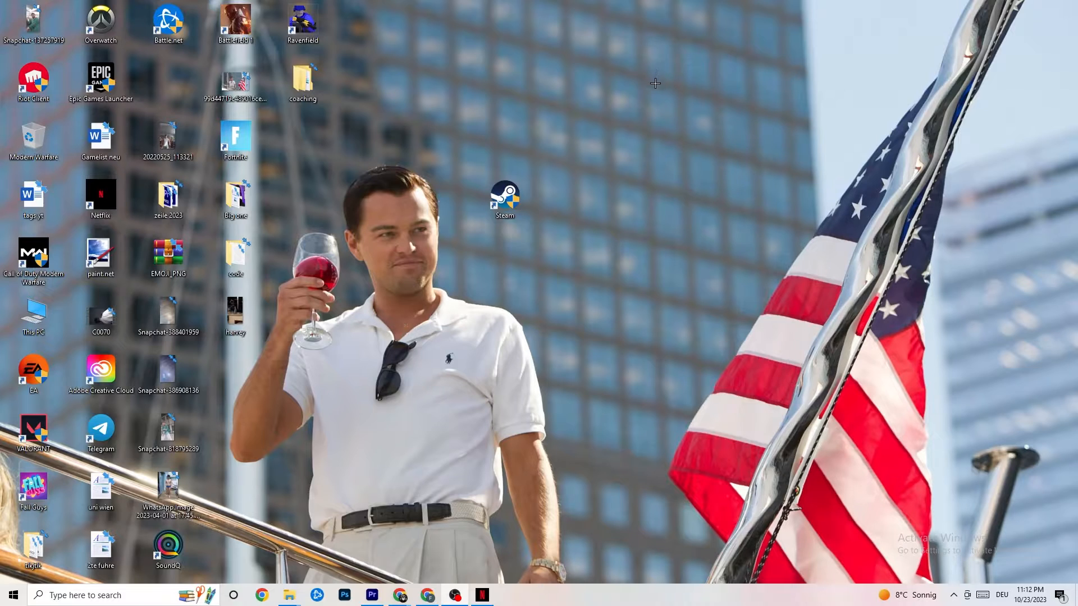
- From Start, launch Settings and show the Network & Internet status for Ethernet
{"action": "left_click", "coordinate": [11, 596]}
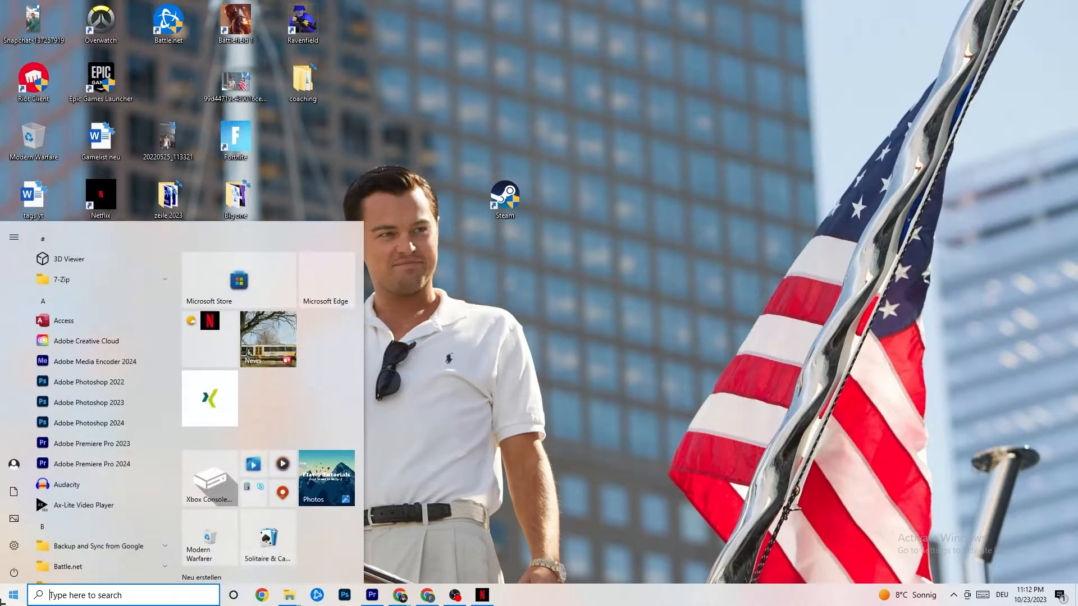
{"action": "scroll", "scroll_direction": "down", "scroll_amount": 3}
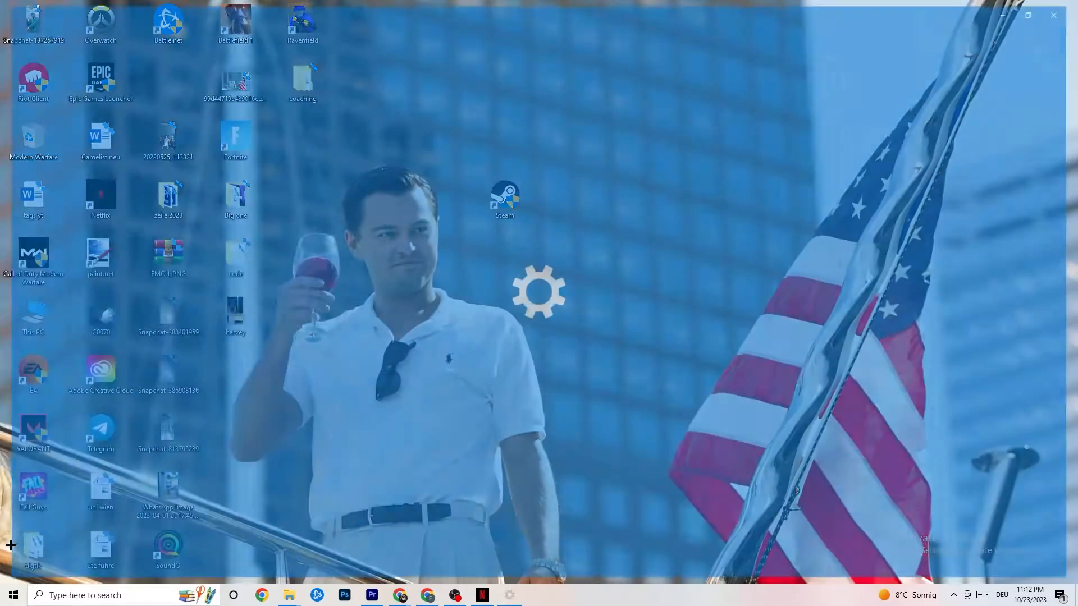
{"action": "left_click", "coordinate": [508, 595]}
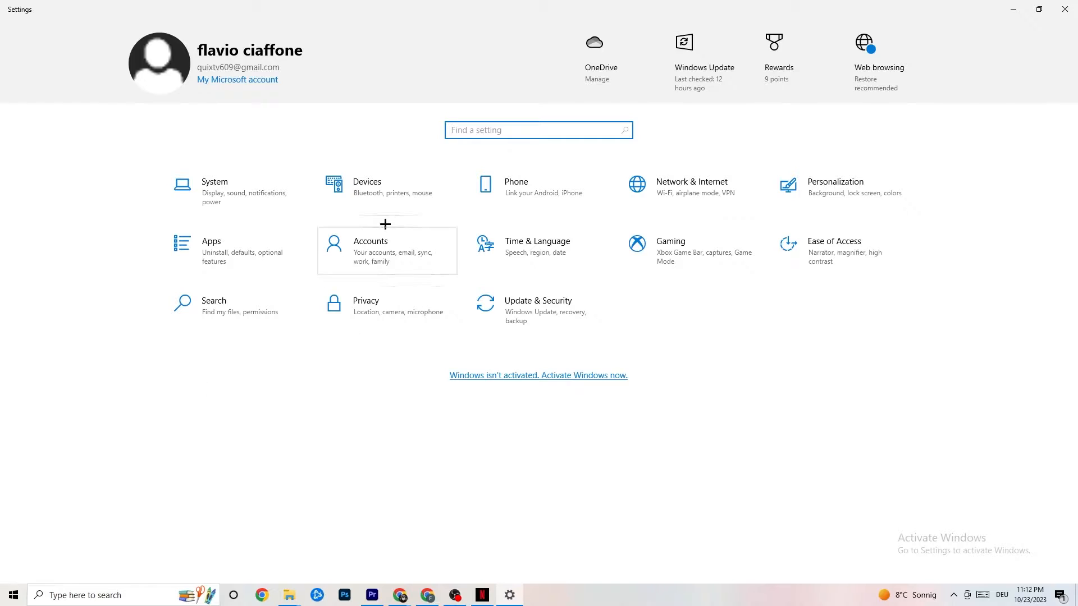
{"action": "mouse_move", "coordinate": [538, 249]}
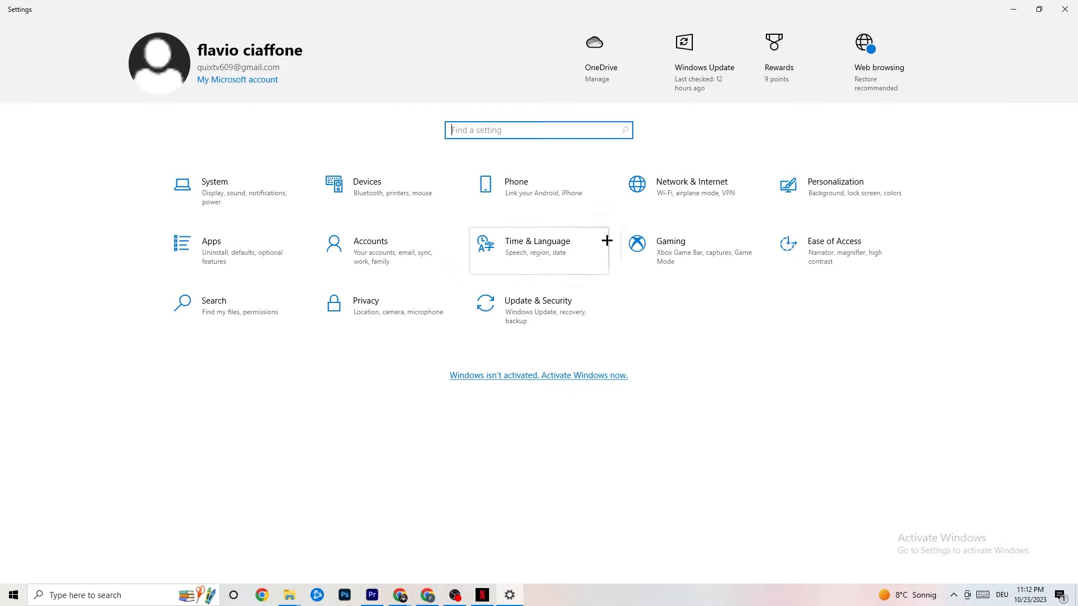
{"action": "left_click", "coordinate": [690, 186]}
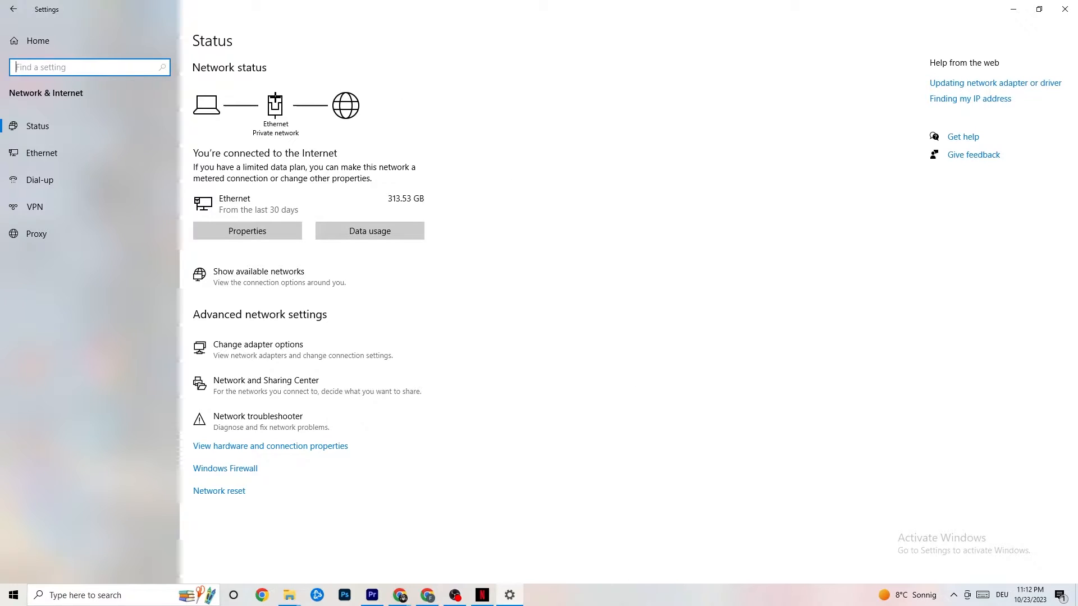
{"action": "mouse_move", "coordinate": [241, 491]}
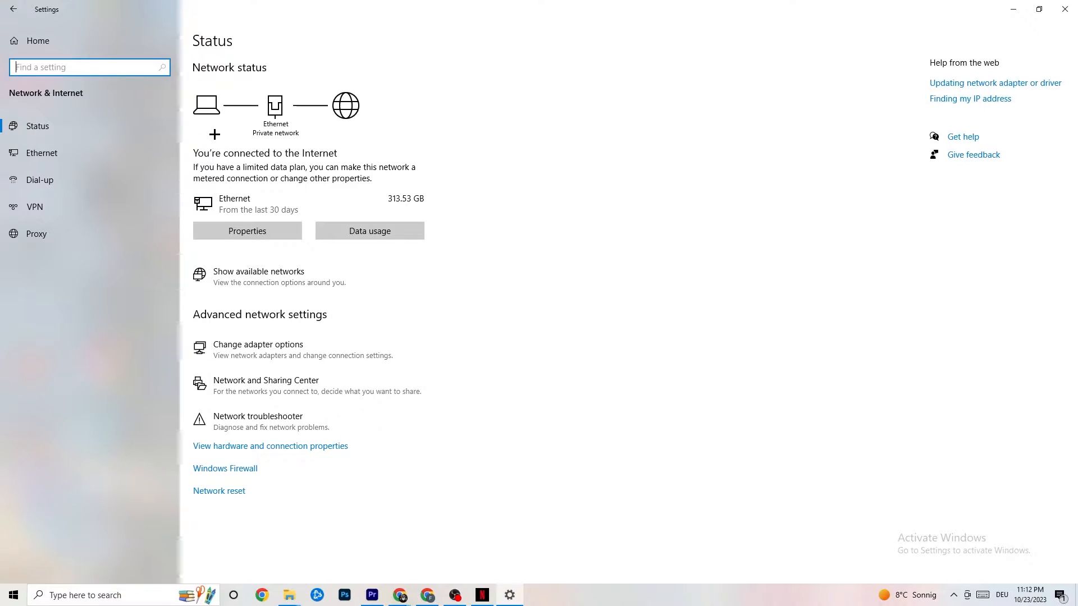
{"action": "mouse_move", "coordinate": [285, 154]}
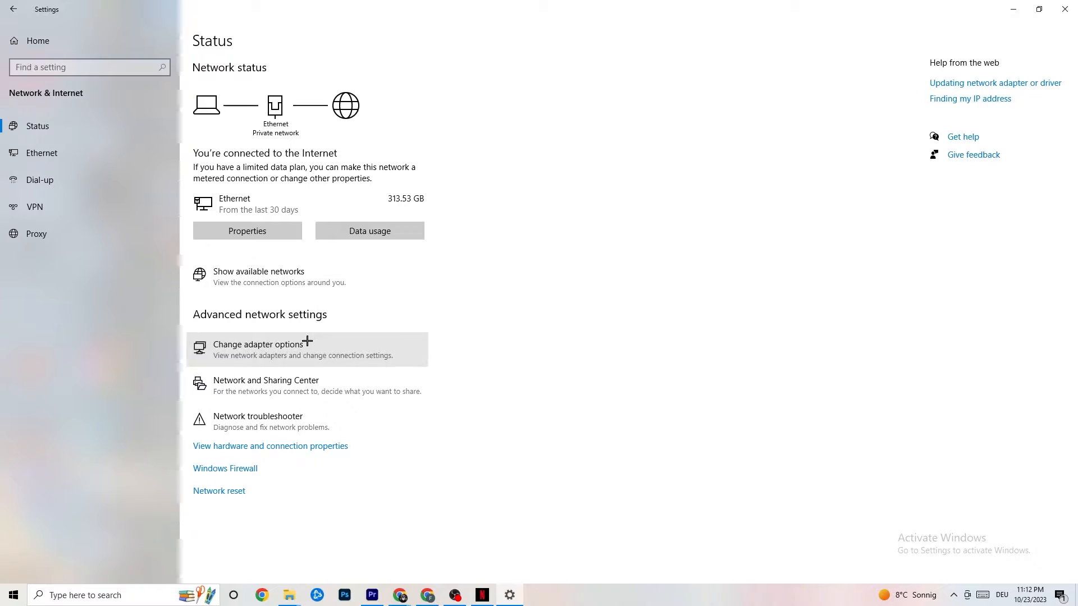
- In Network Connections, disable the Ethernet adapter and then re-enable it
{"action": "left_click", "coordinate": [259, 349]}
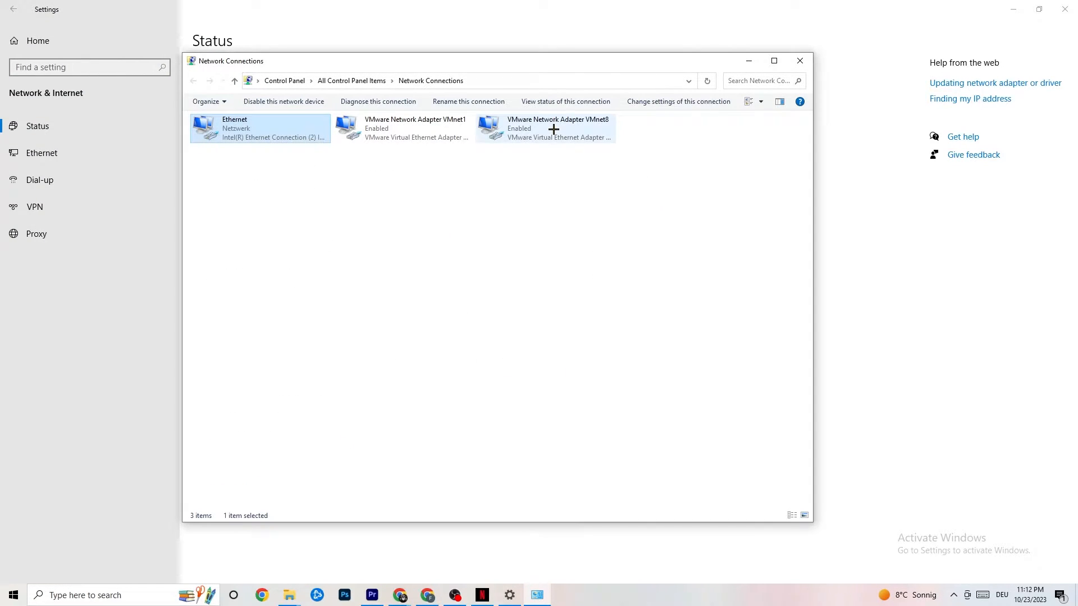
{"action": "left_click", "coordinate": [259, 128]}
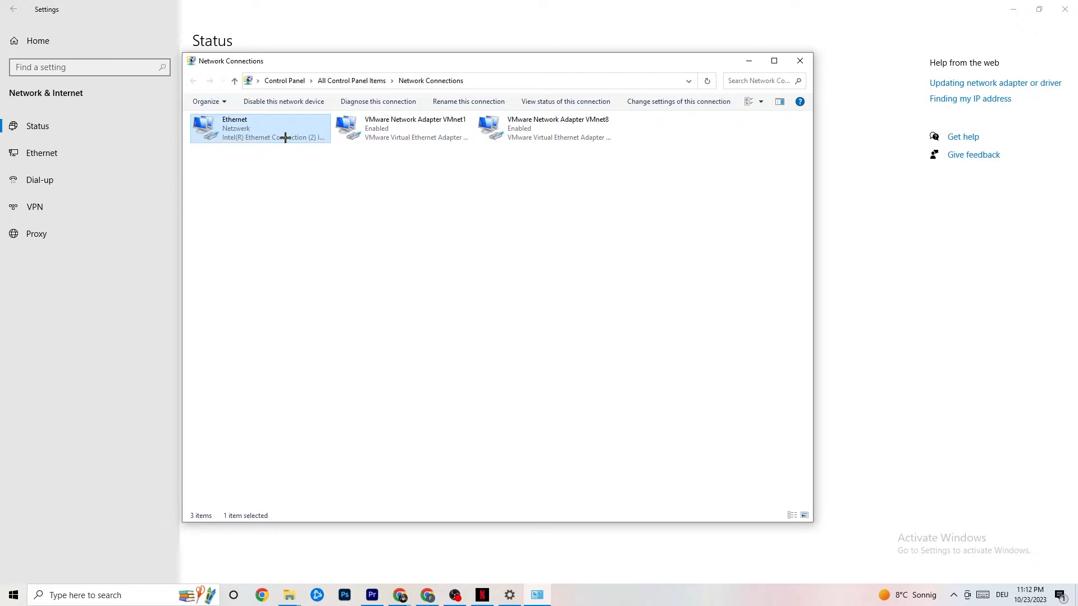
{"action": "mouse_move", "coordinate": [404, 270]}
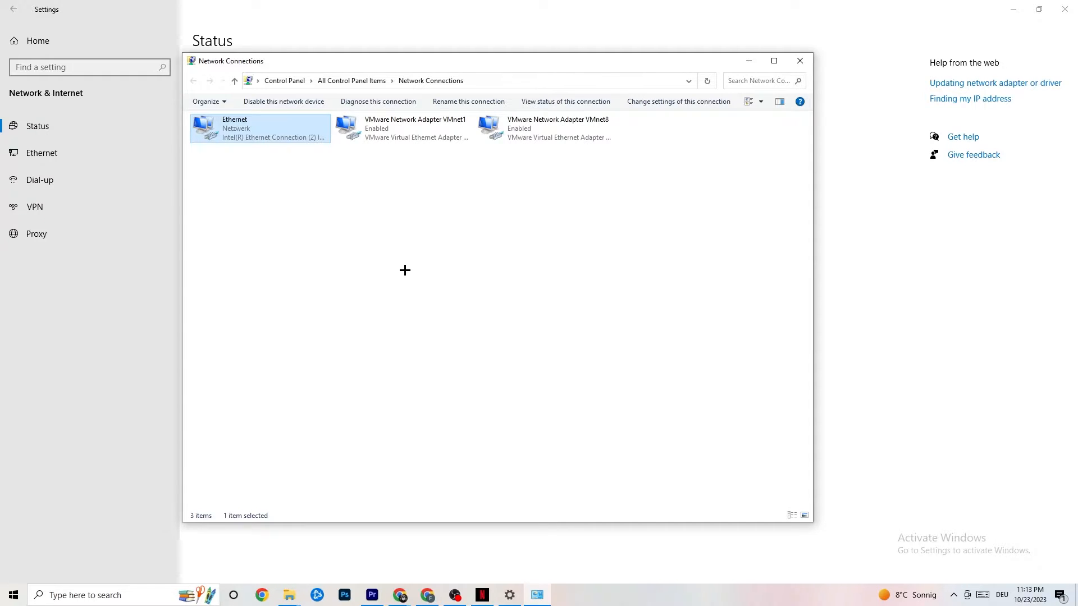
{"action": "right_click", "coordinate": [259, 128]}
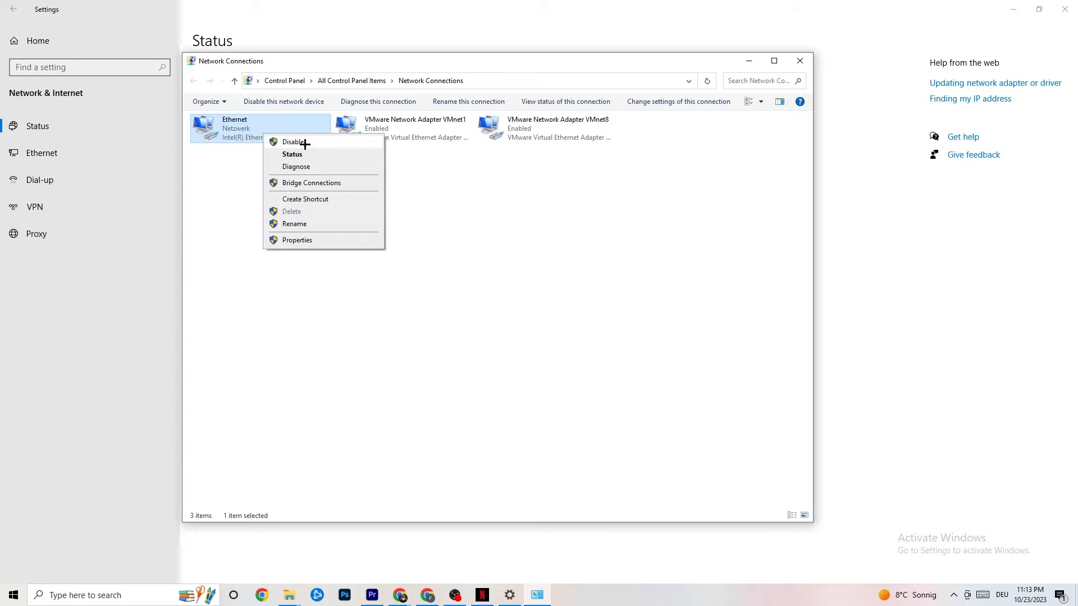
{"action": "left_click", "coordinate": [347, 327]}
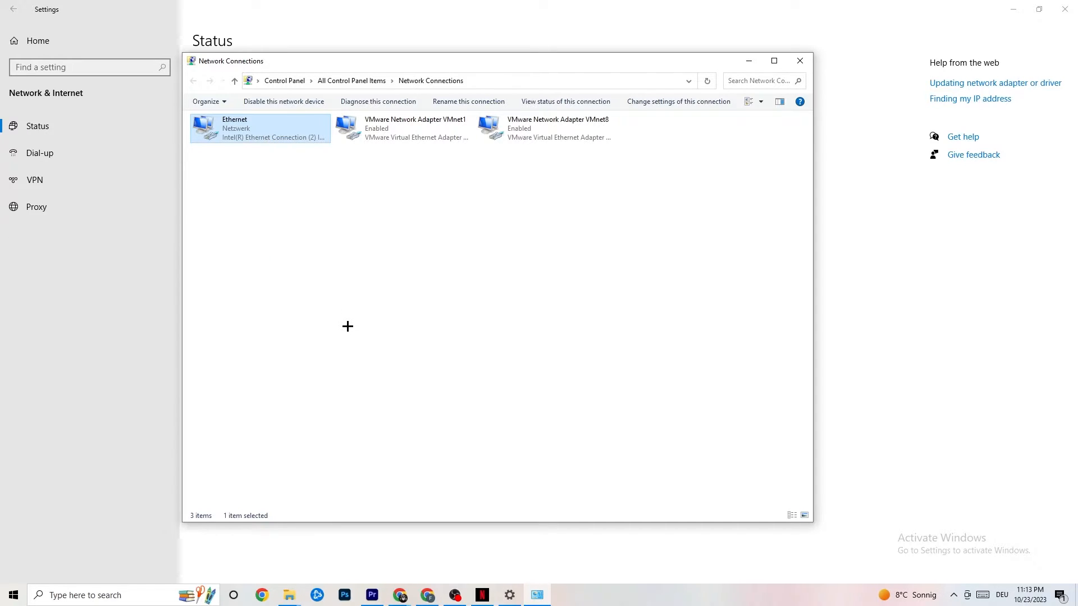
{"action": "right_click", "coordinate": [260, 128]}
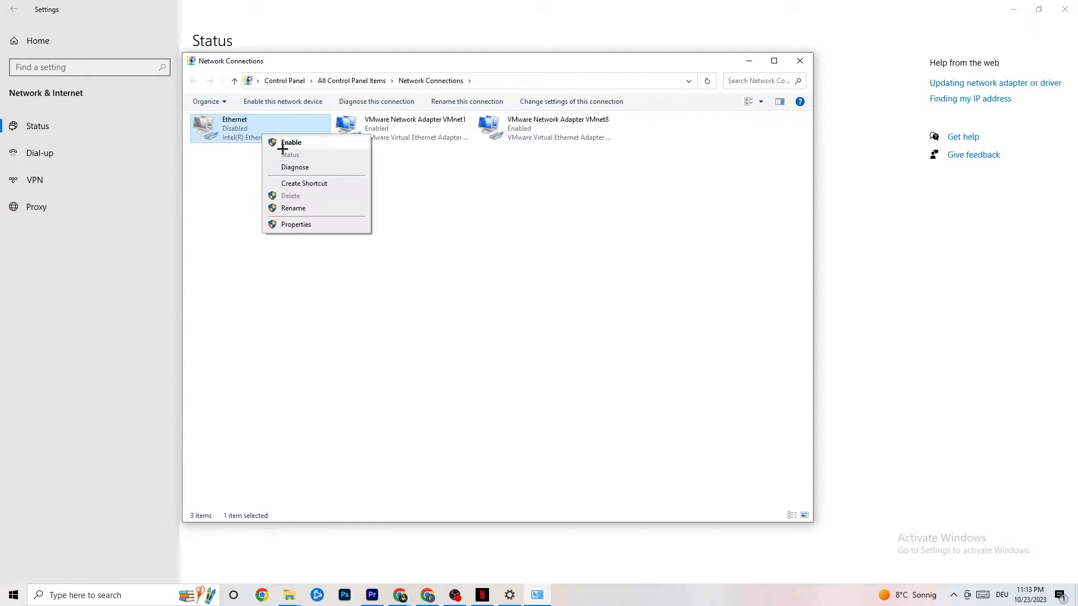
{"action": "left_click", "coordinate": [292, 142]}
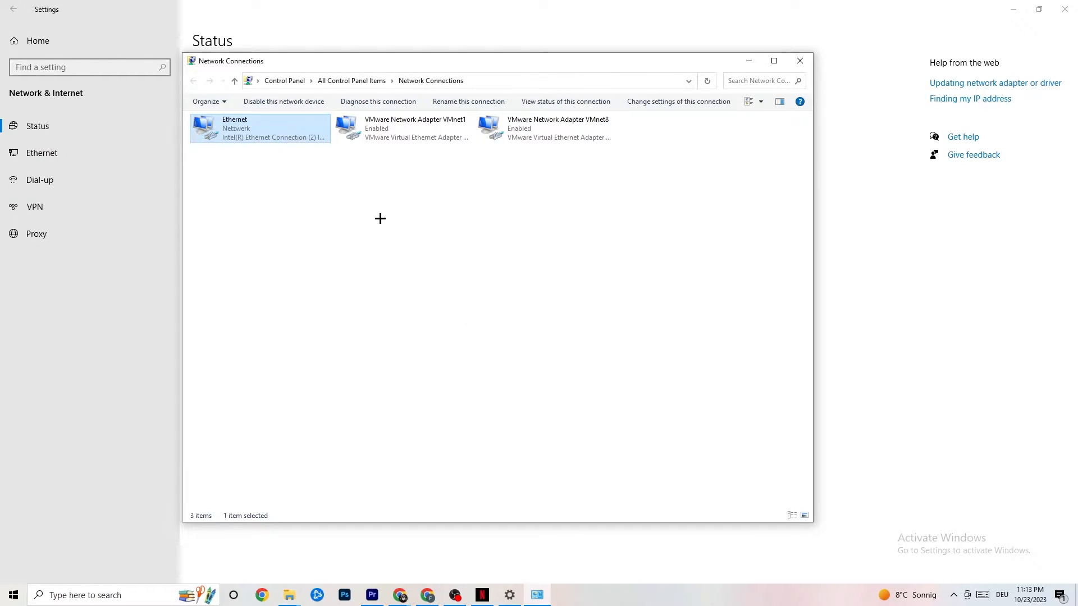
{"action": "mouse_move", "coordinate": [242, 128]}
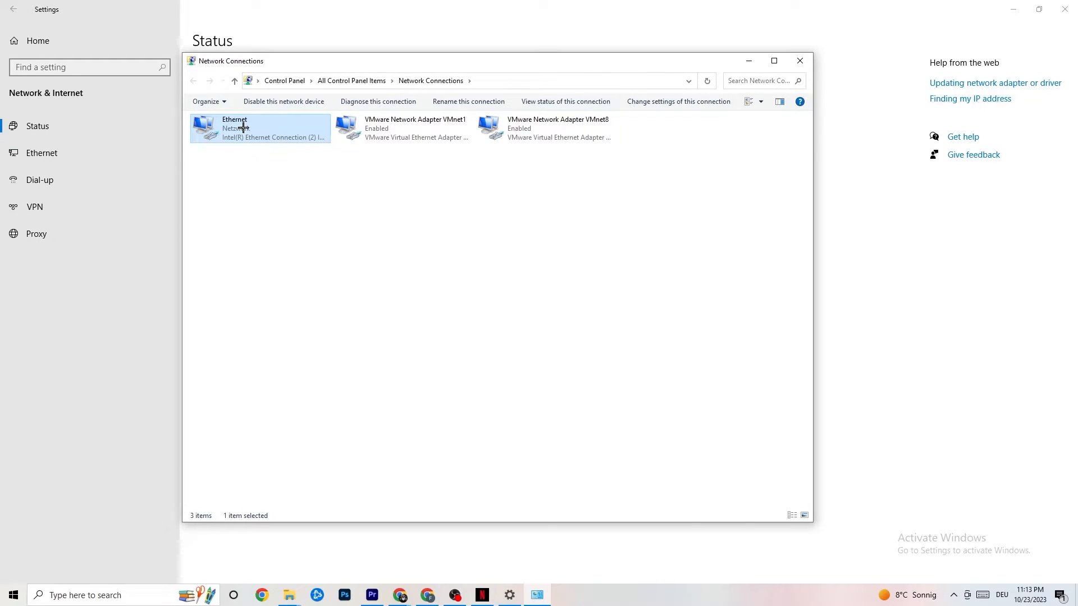
{"action": "mouse_move", "coordinate": [416, 127]}
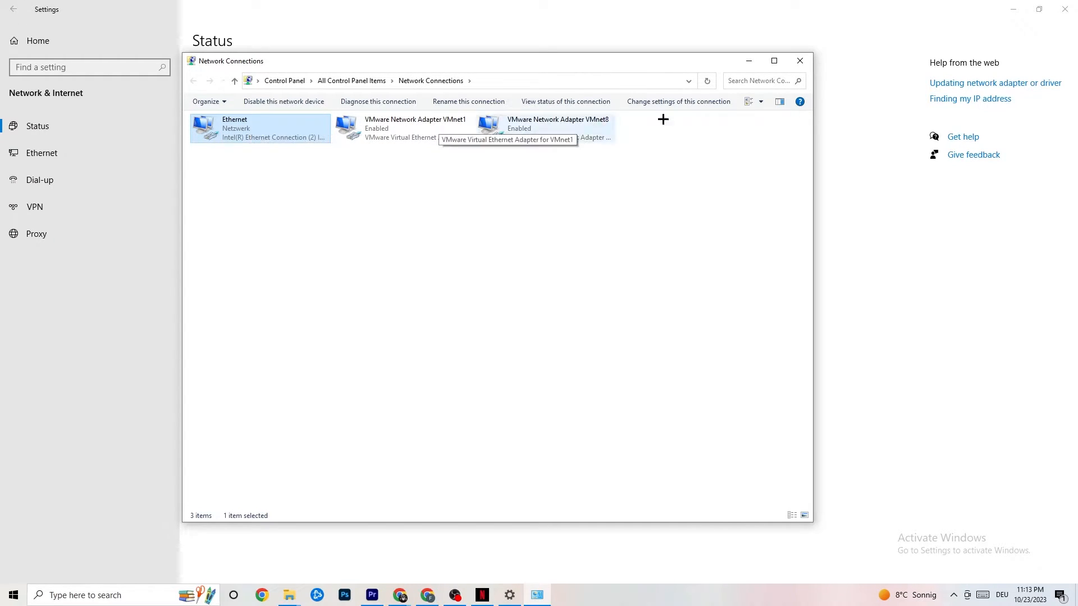
- Close Network Connections and show the Network and Sharing Center full-screen
{"action": "left_click", "coordinate": [800, 61]}
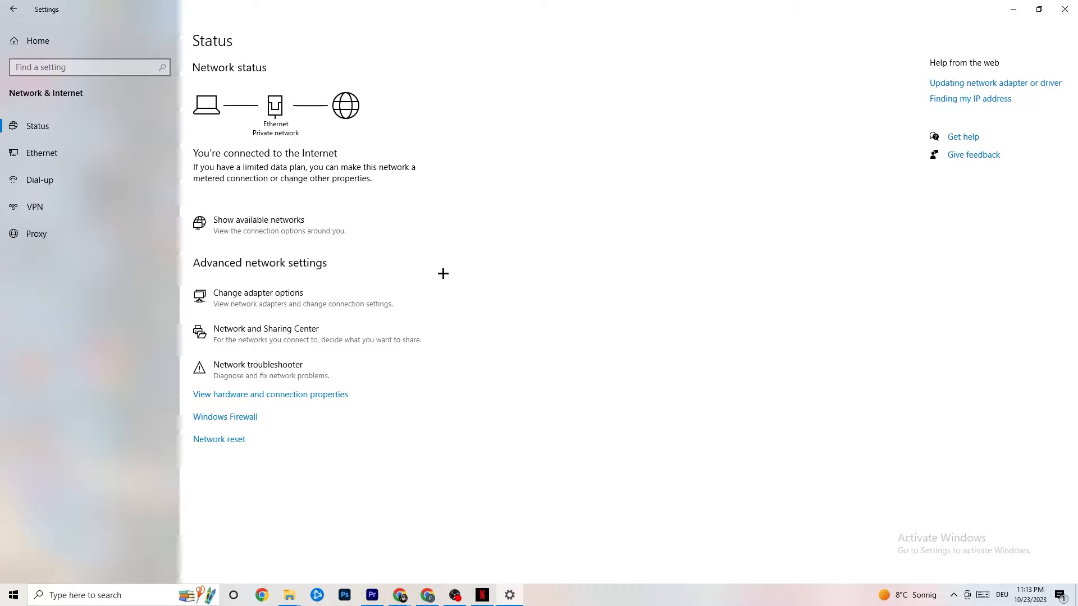
{"action": "mouse_move", "coordinate": [268, 334]}
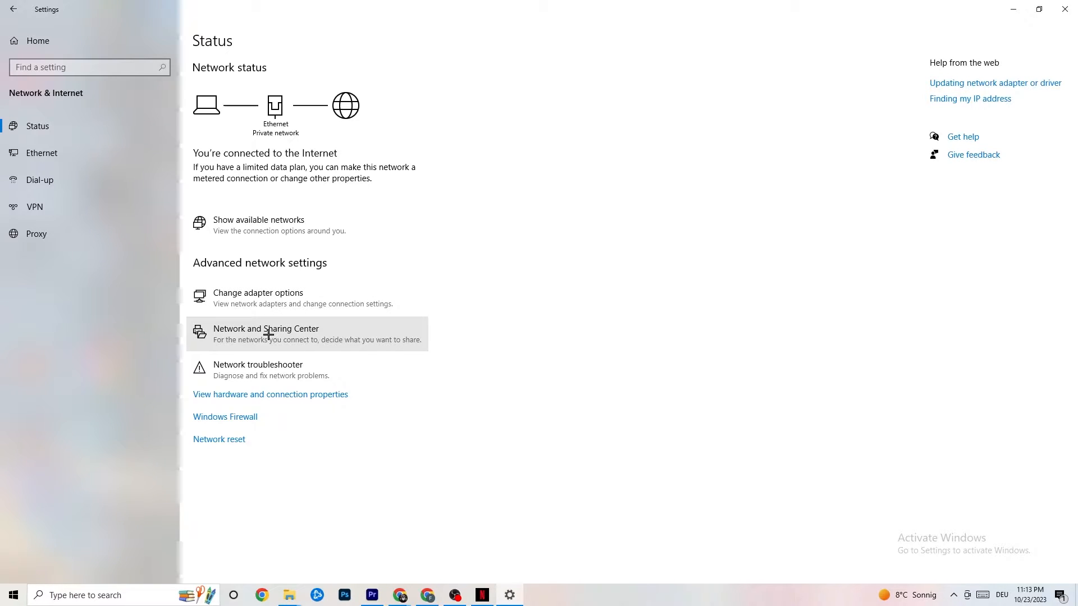
{"action": "left_click", "coordinate": [265, 329]}
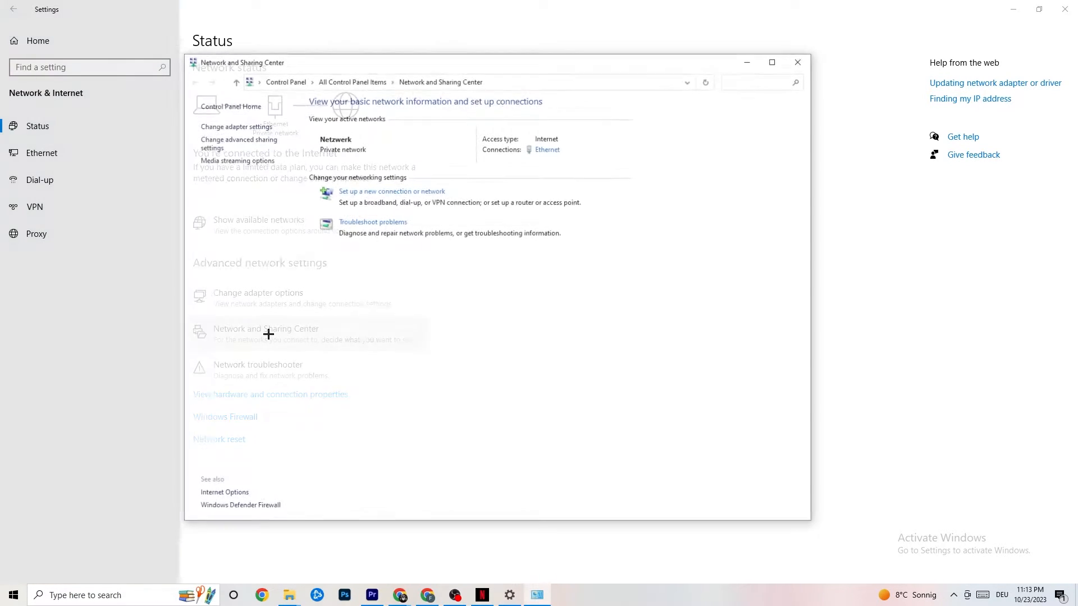
{"action": "left_click", "coordinate": [771, 62]}
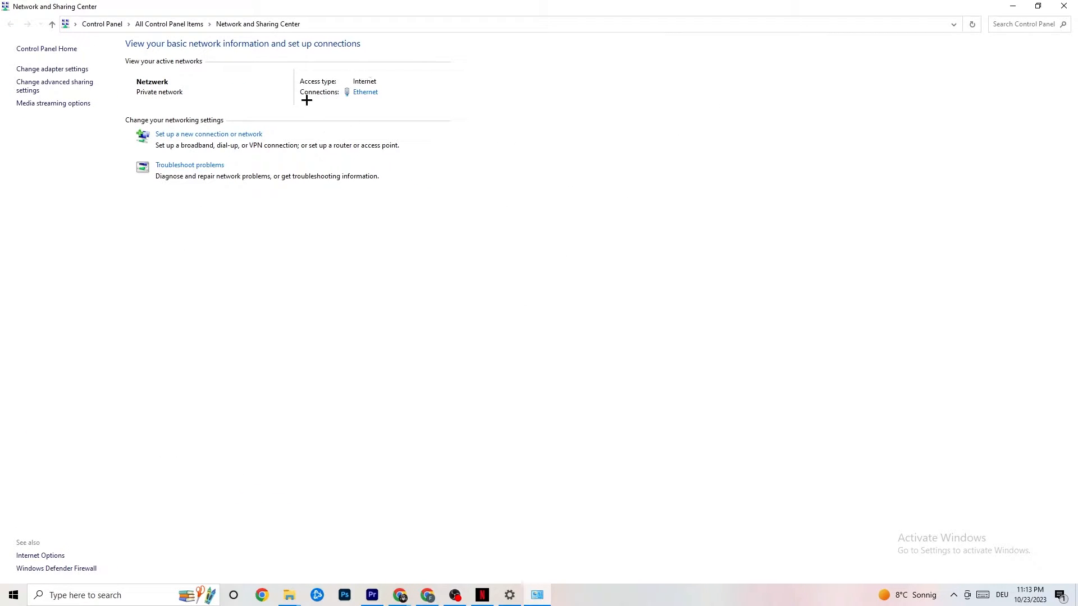
{"action": "mouse_move", "coordinate": [233, 273]}
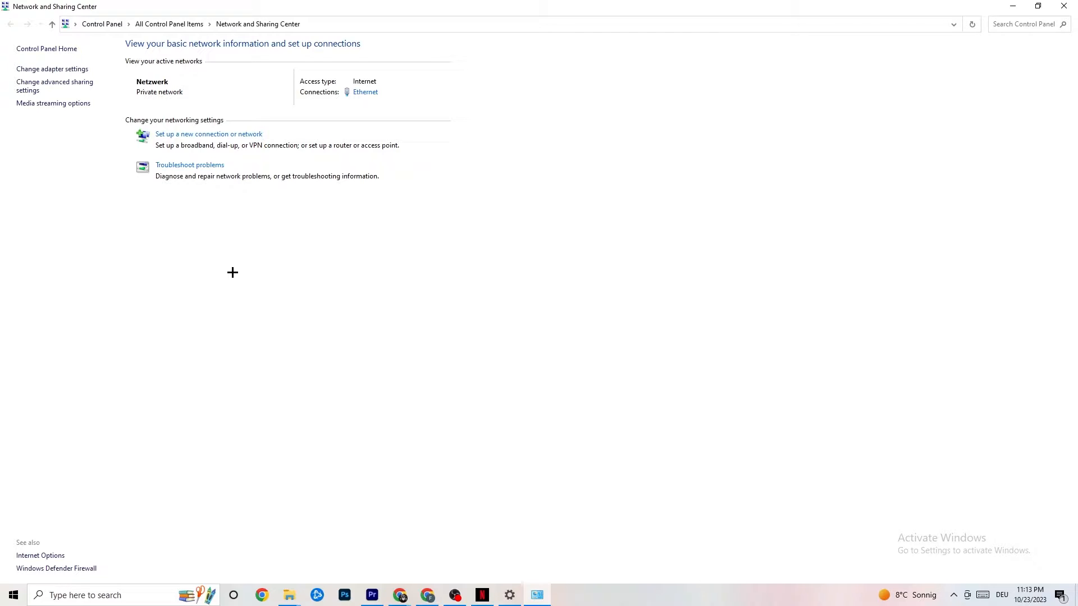
{"action": "mouse_move", "coordinate": [208, 173]}
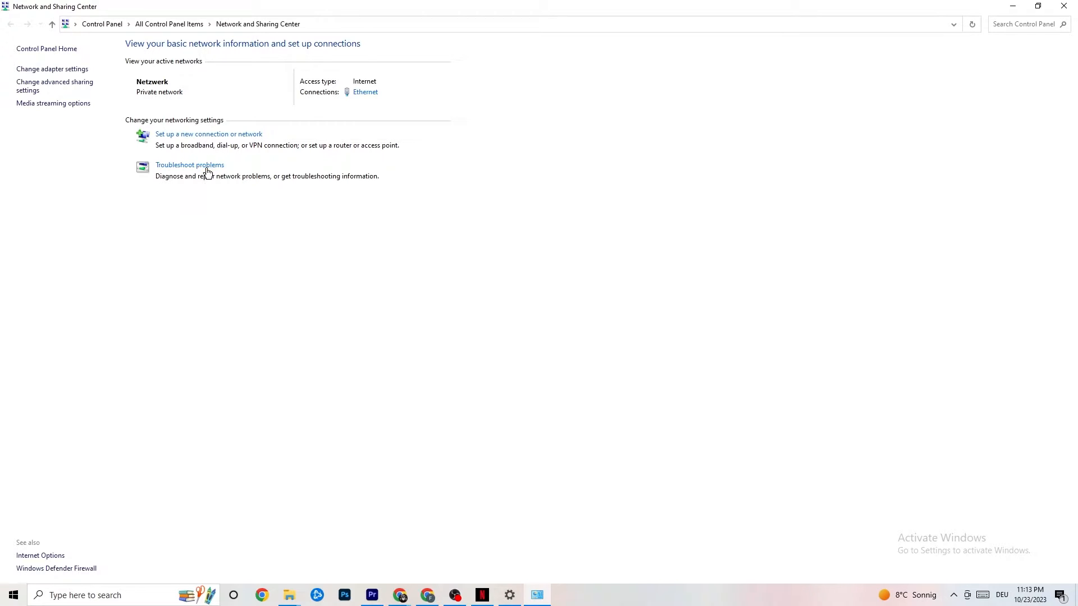
{"action": "left_click", "coordinate": [190, 164]}
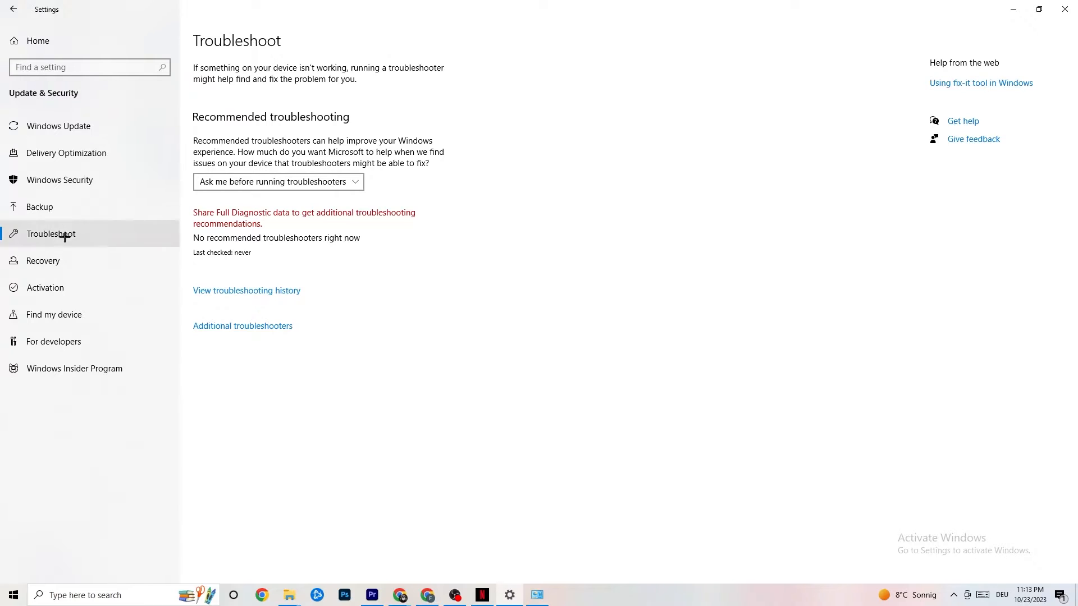
{"action": "mouse_move", "coordinate": [194, 240]}
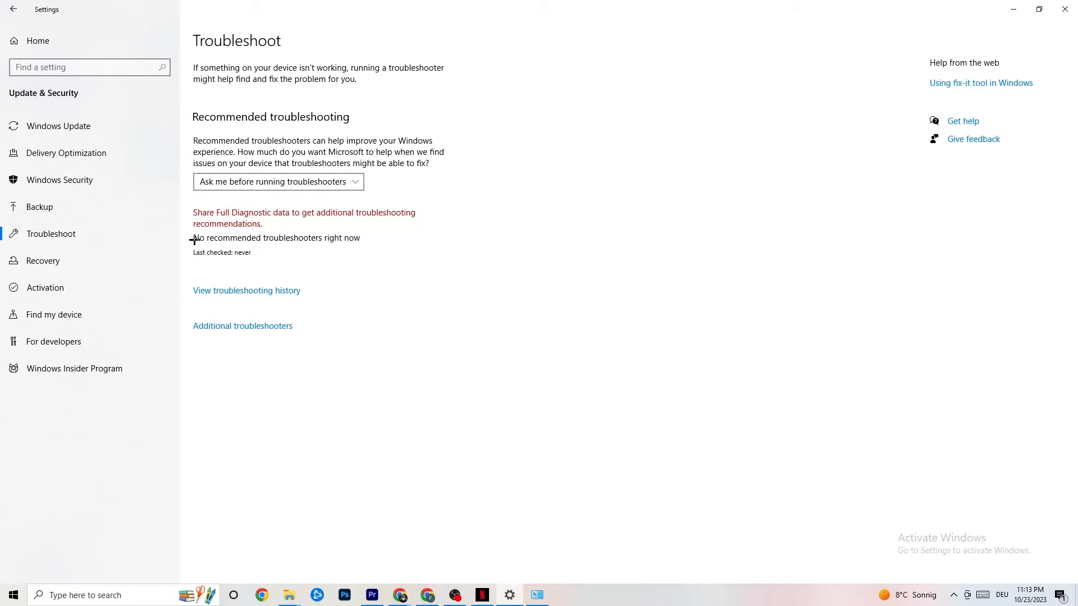
{"action": "mouse_move", "coordinate": [1065, 9]}
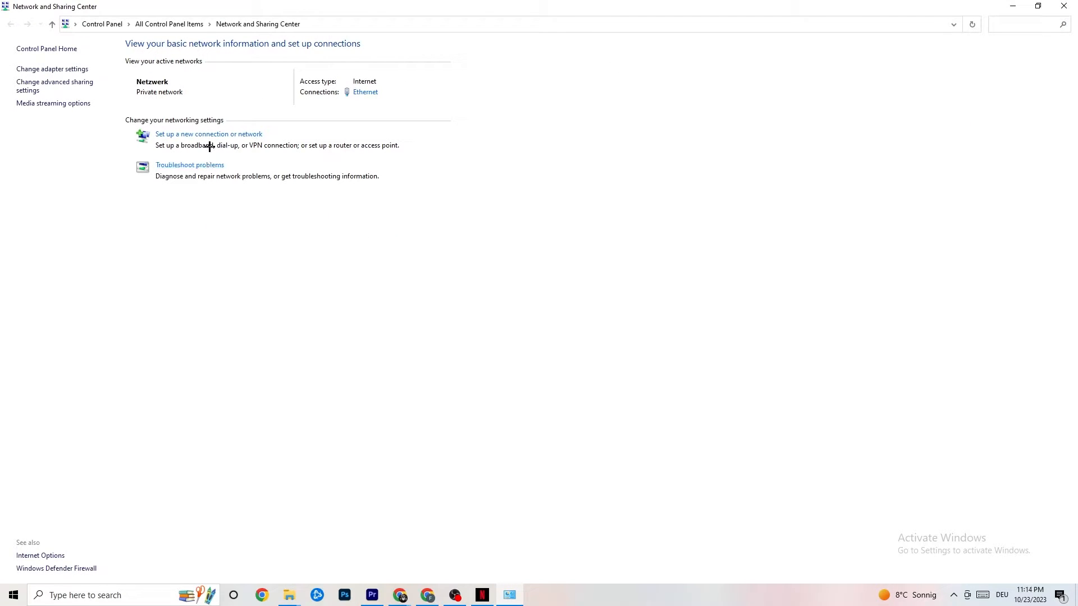
- From Ethernet Status, show the Ethernet Properties list of connection items
{"action": "left_click", "coordinate": [365, 91]}
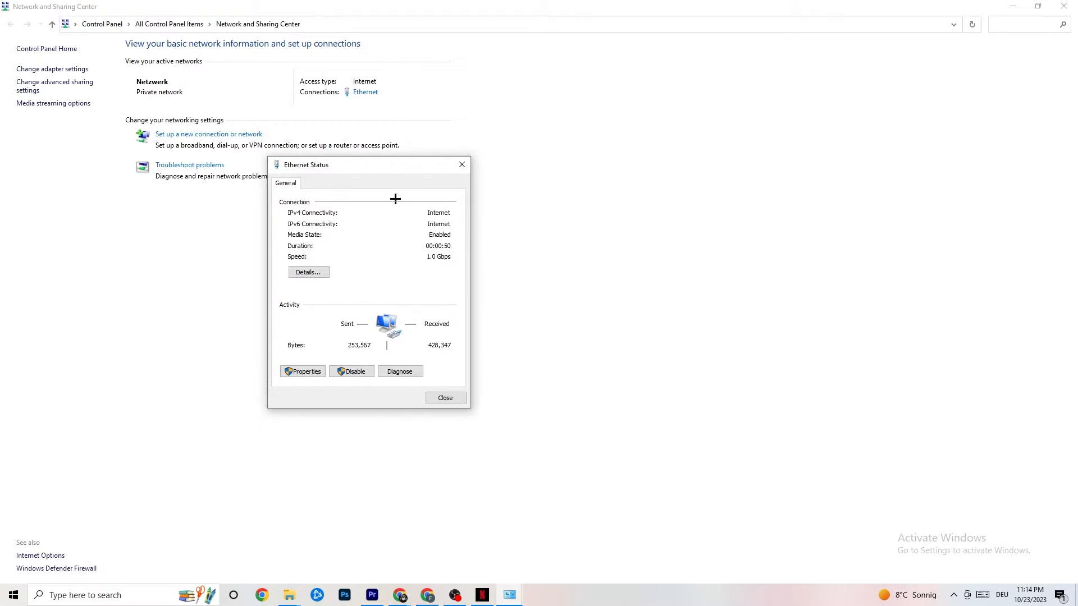
{"action": "mouse_move", "coordinate": [367, 351]}
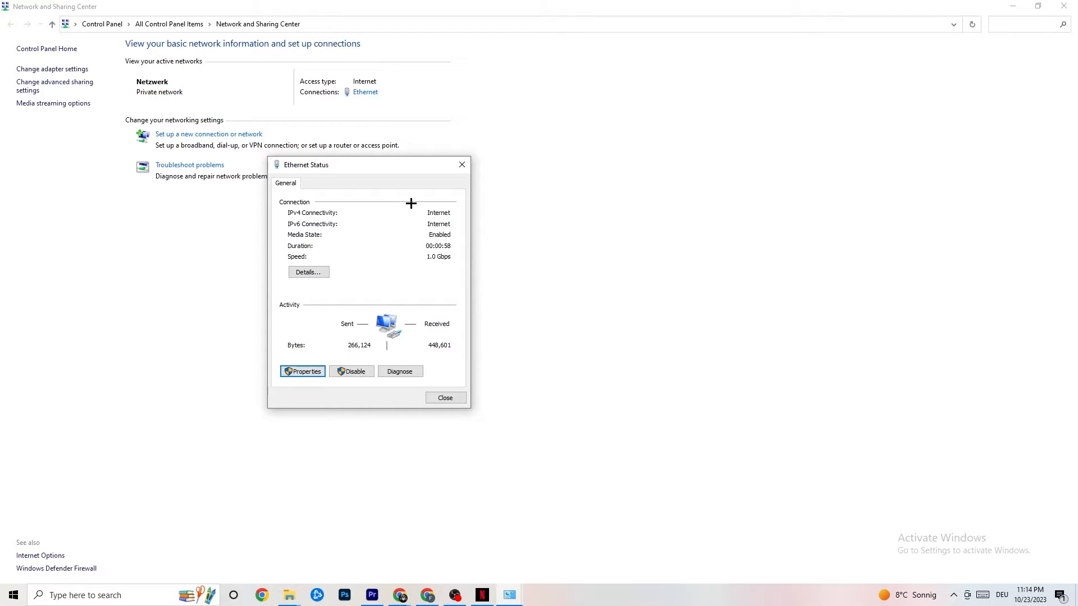
{"action": "left_click", "coordinate": [303, 372]}
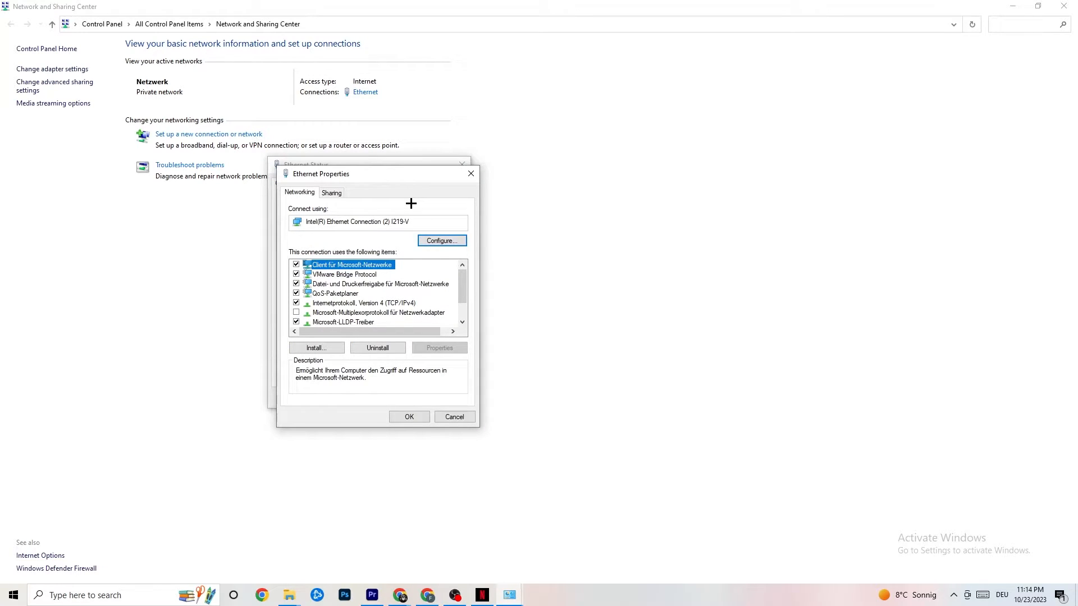
{"action": "mouse_move", "coordinate": [396, 232]}
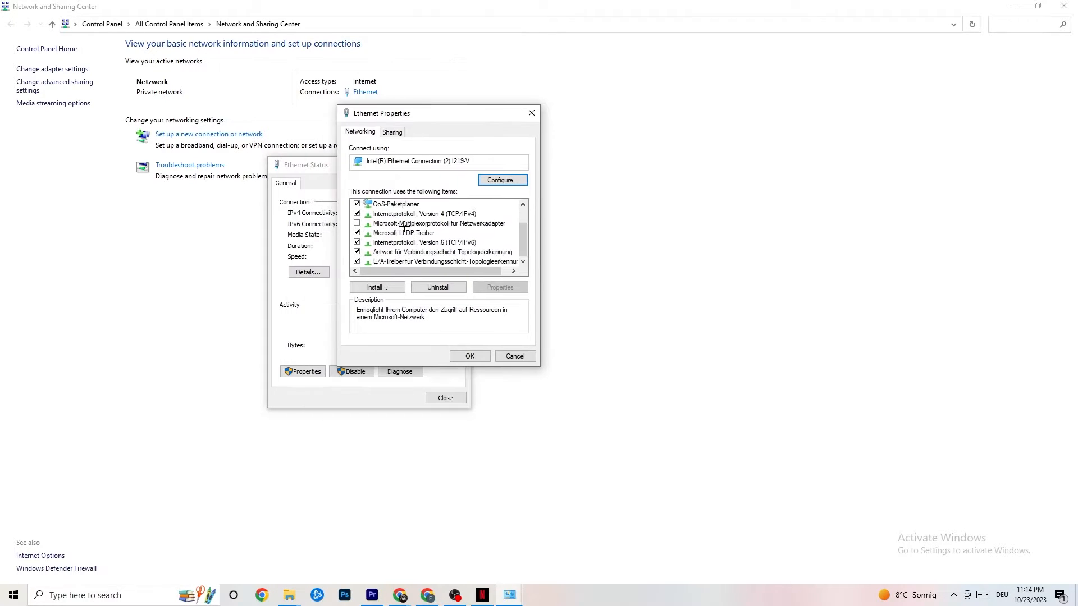
- In IPv4 properties choose manual DNS servers, enter 44, and close the dialog
{"action": "scroll", "scroll_direction": "up", "scroll_amount": 3}
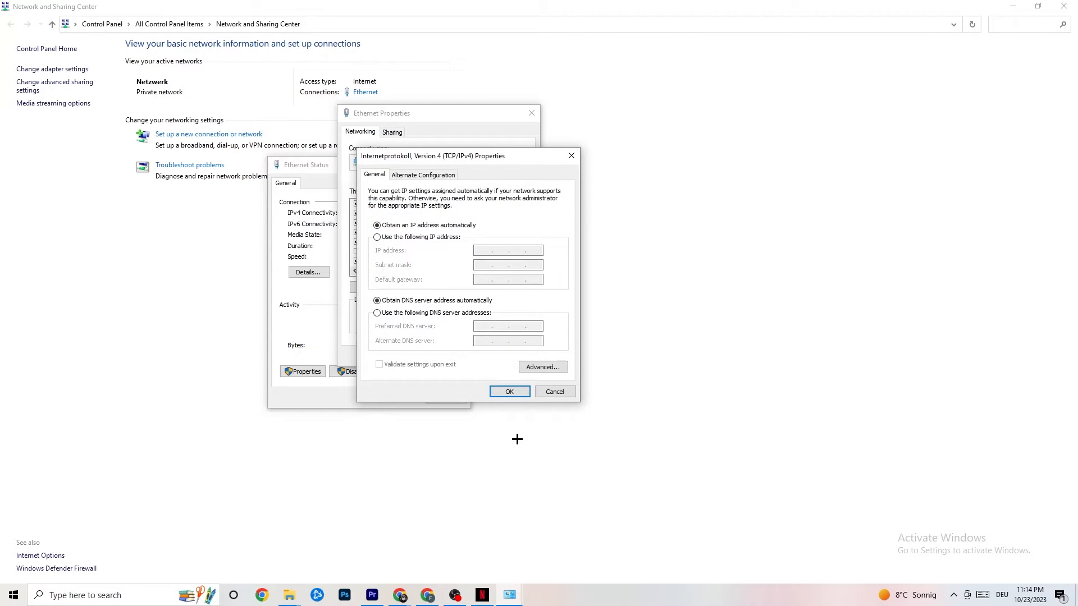
{"action": "mouse_move", "coordinate": [443, 268]}
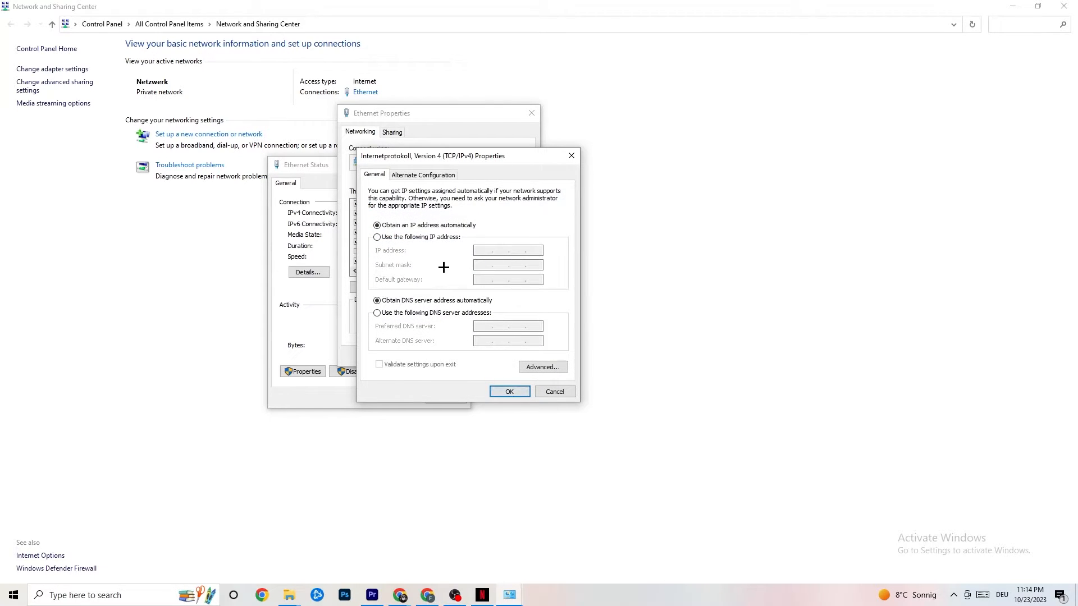
{"action": "mouse_move", "coordinate": [473, 226]}
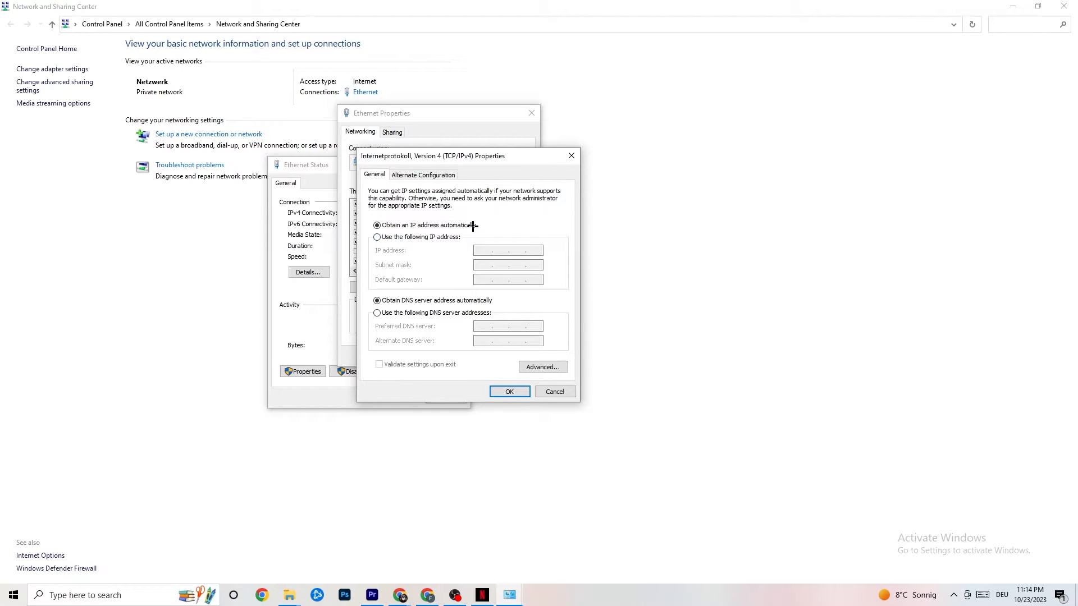
{"action": "mouse_move", "coordinate": [442, 237]}
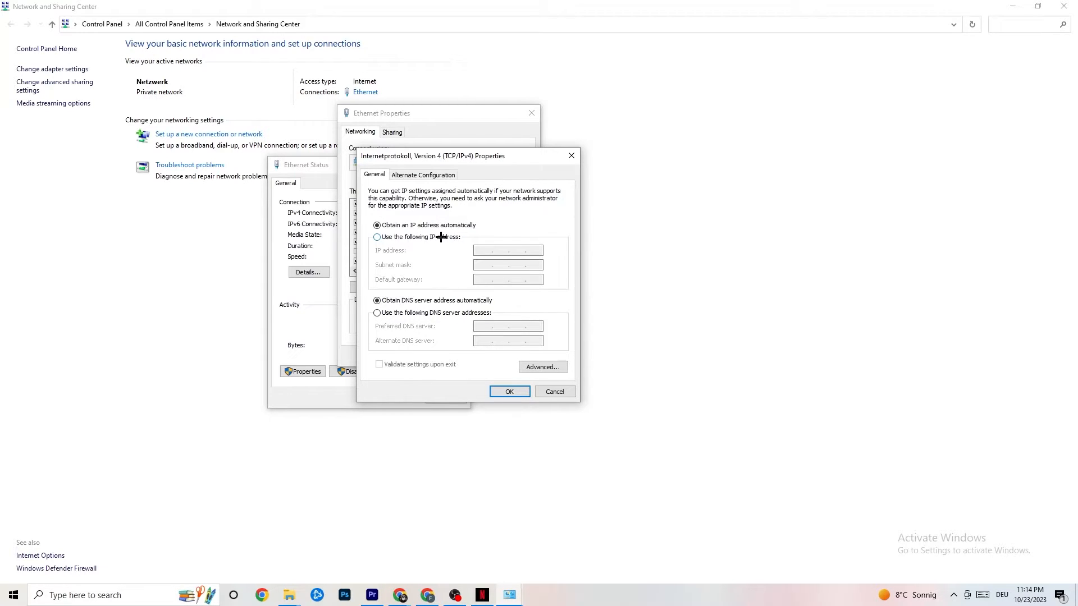
{"action": "mouse_move", "coordinate": [435, 314]}
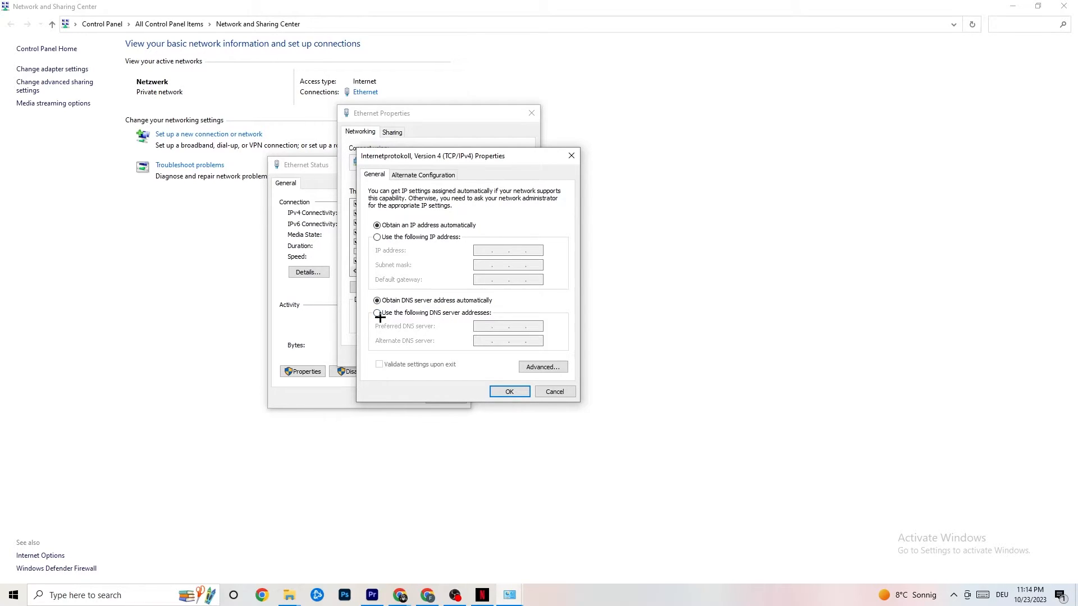
{"action": "left_click", "coordinate": [377, 313]}
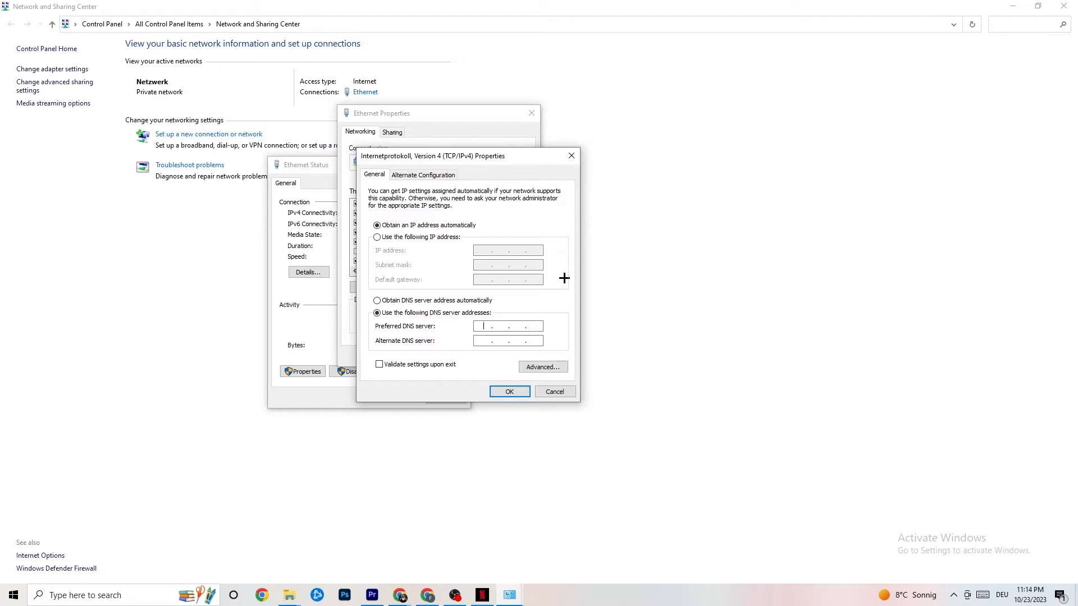
{"action": "type", "text": "44"}
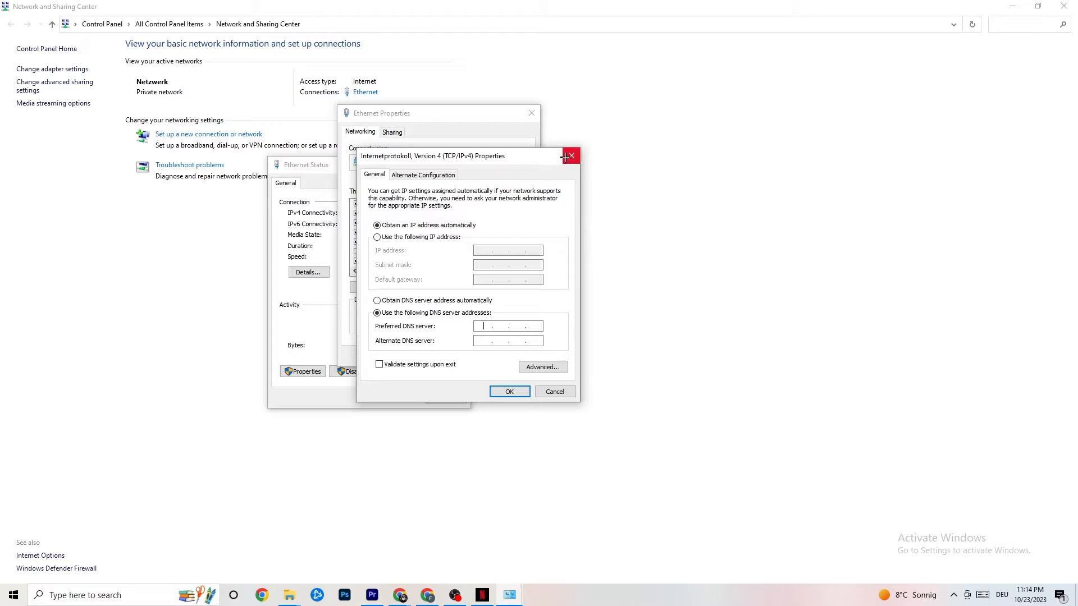
{"action": "left_click", "coordinate": [571, 155]}
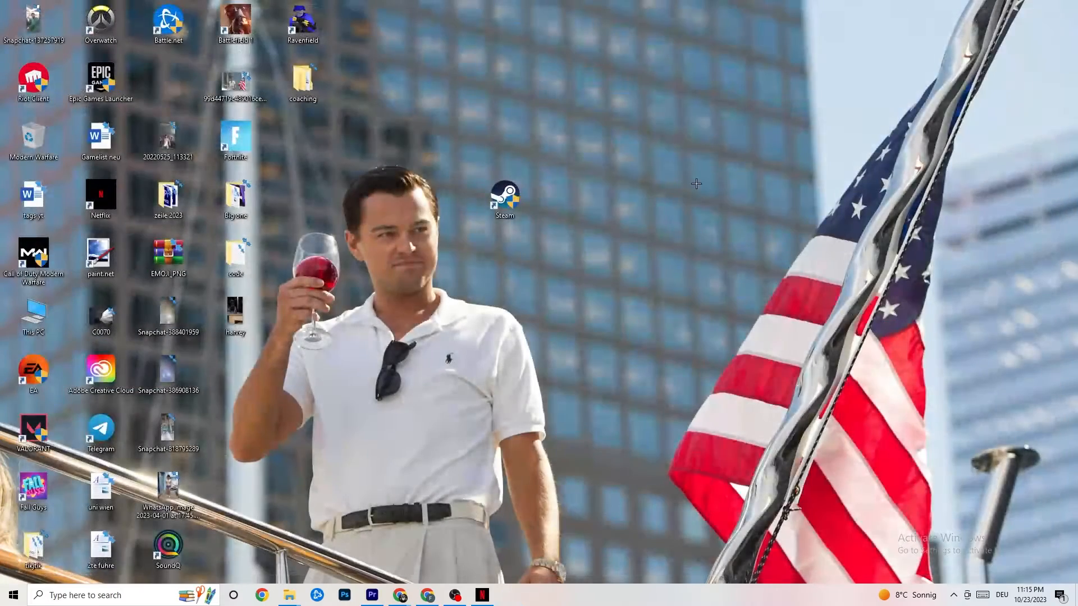
- Return to the Network & Internet status page in Settings
{"action": "left_click", "coordinate": [509, 595]}
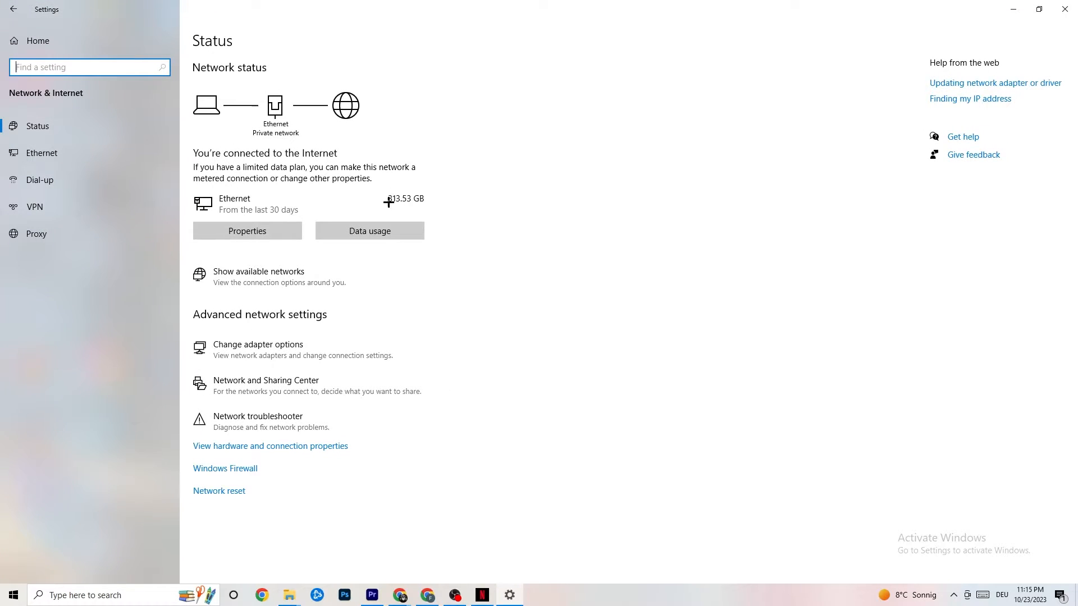
{"action": "mouse_move", "coordinate": [307, 349]}
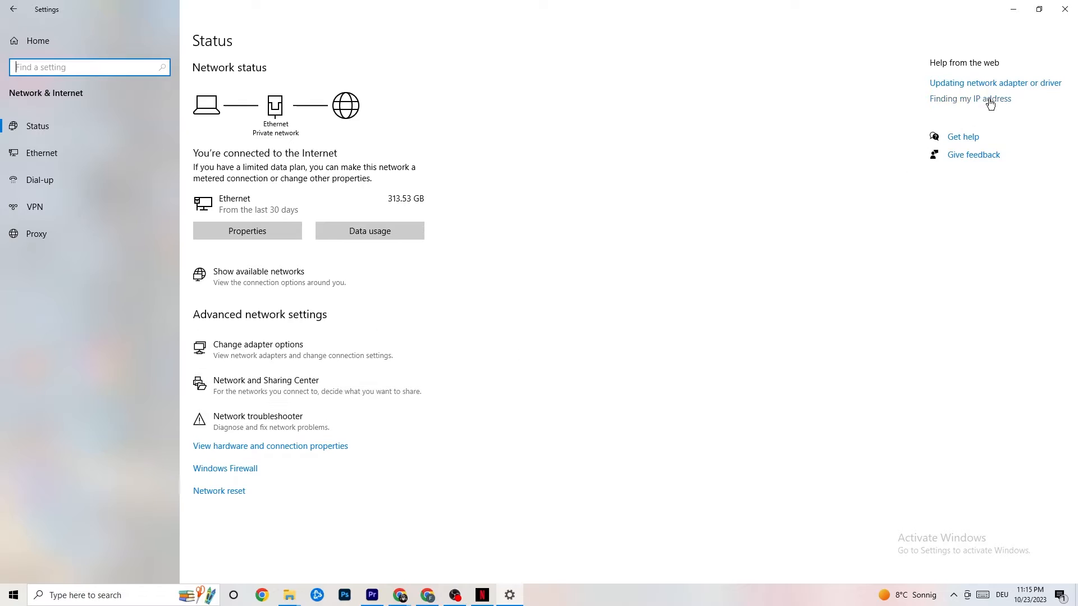
- Look up Microsoft's help on updating the network adapter driver in Edge
{"action": "left_click", "coordinate": [993, 82]}
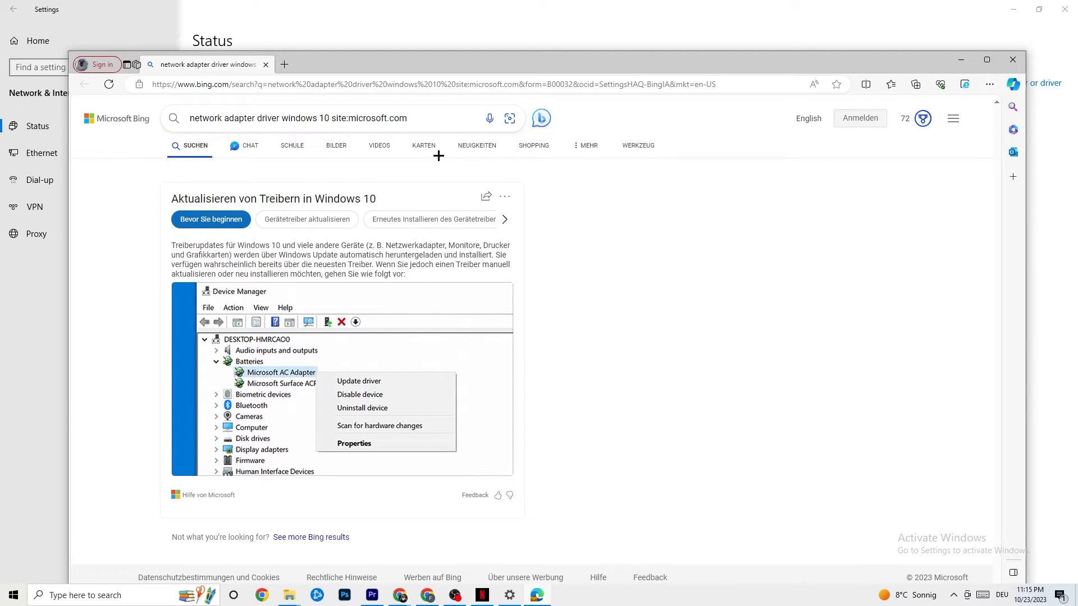
{"action": "mouse_move", "coordinate": [961, 59]}
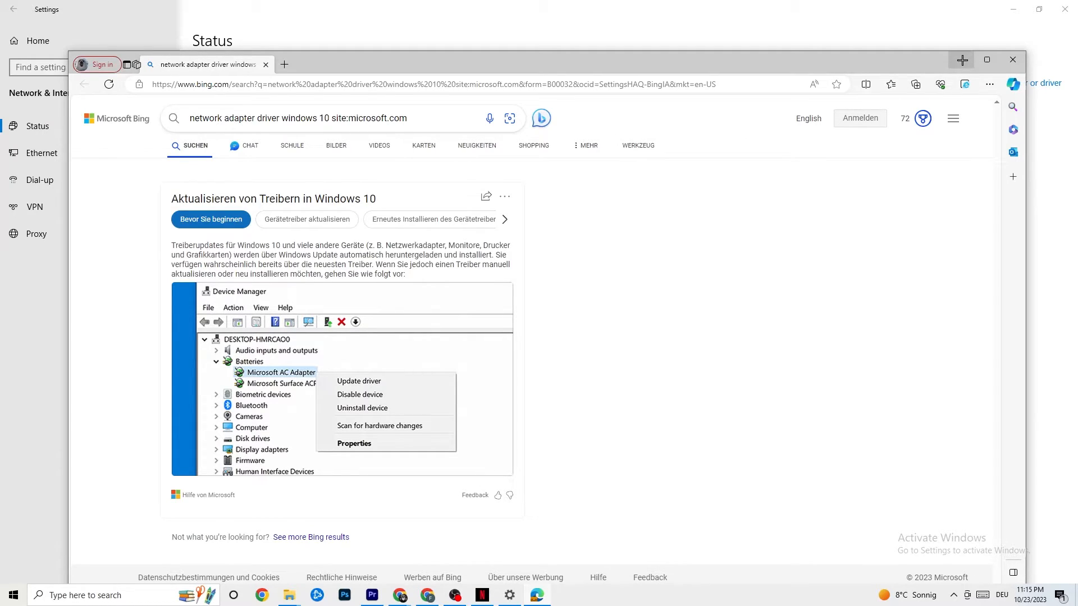
{"action": "mouse_move", "coordinate": [314, 345]}
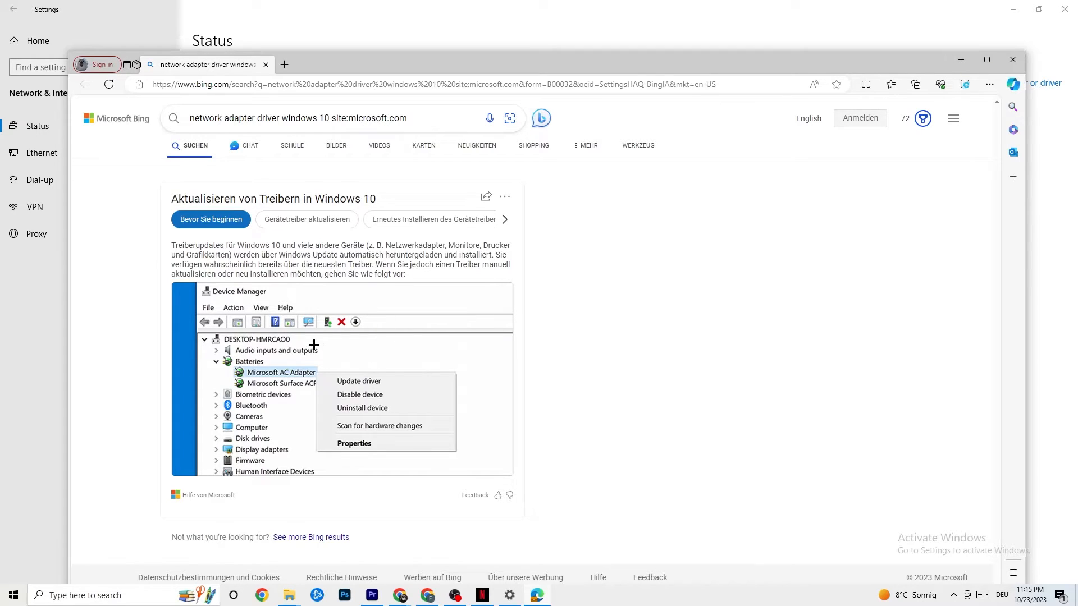
{"action": "mouse_move", "coordinate": [376, 389]}
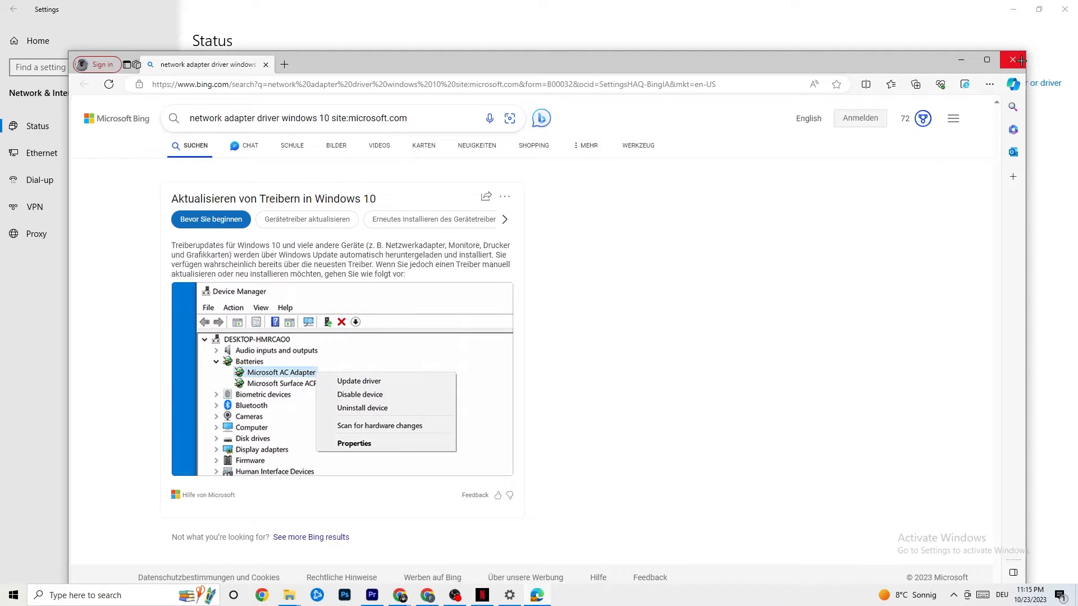
- Close the Edge driver-help window, leaving Settings showing Connected
{"action": "left_click", "coordinate": [1006, 59]}
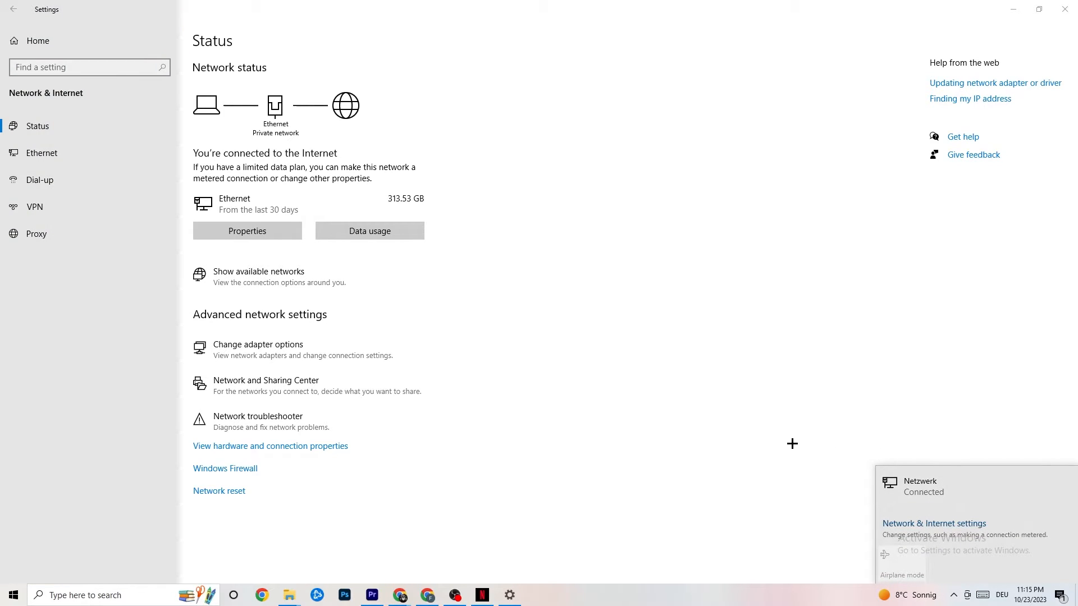
{"action": "mouse_move", "coordinate": [933, 531]}
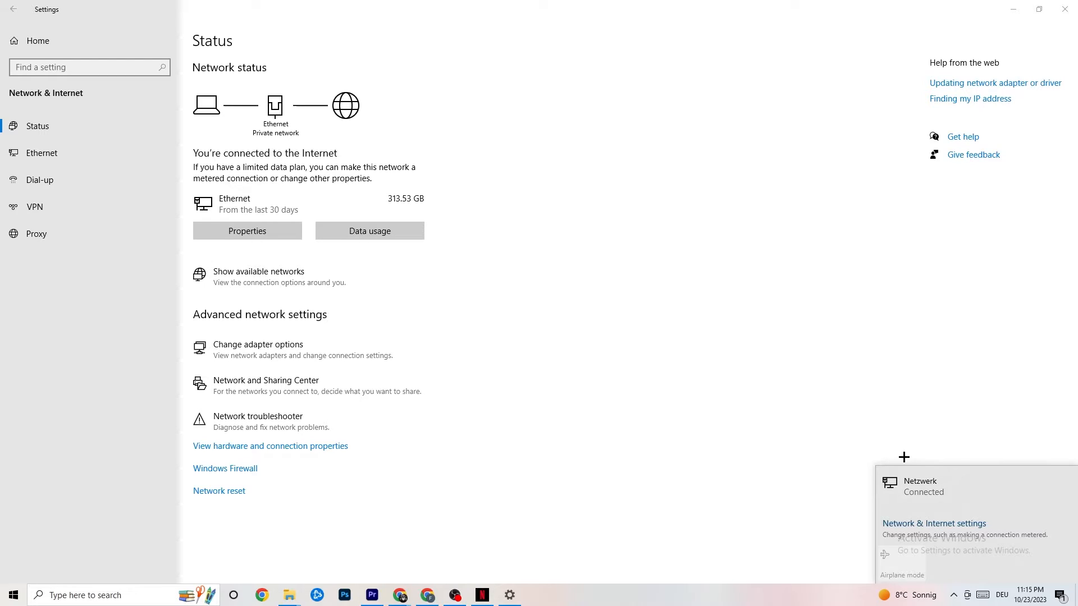
{"action": "mouse_move", "coordinate": [948, 529]}
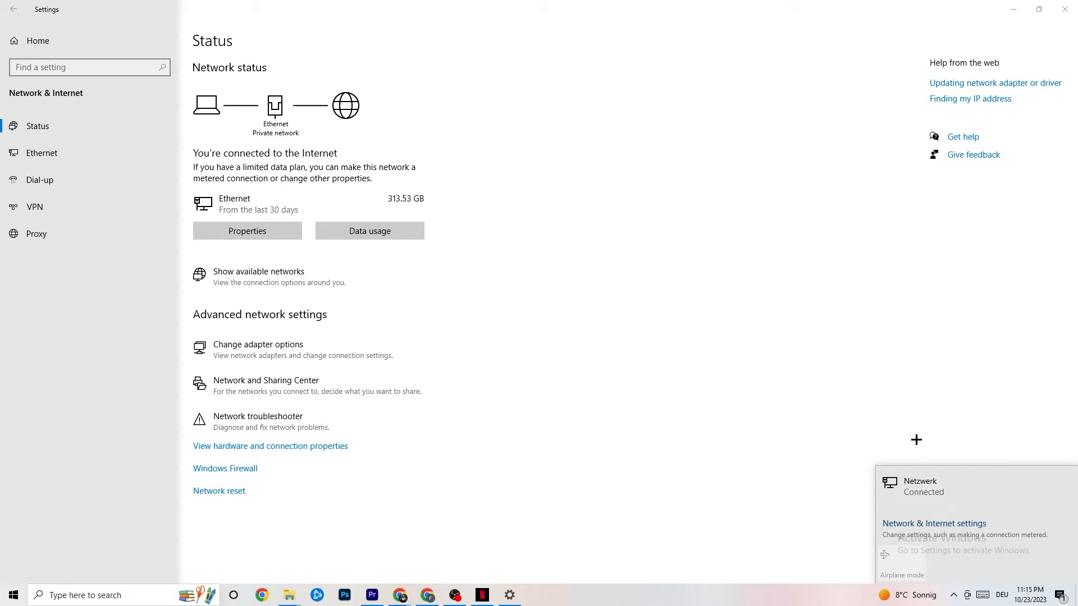
{"action": "mouse_move", "coordinate": [729, 352]}
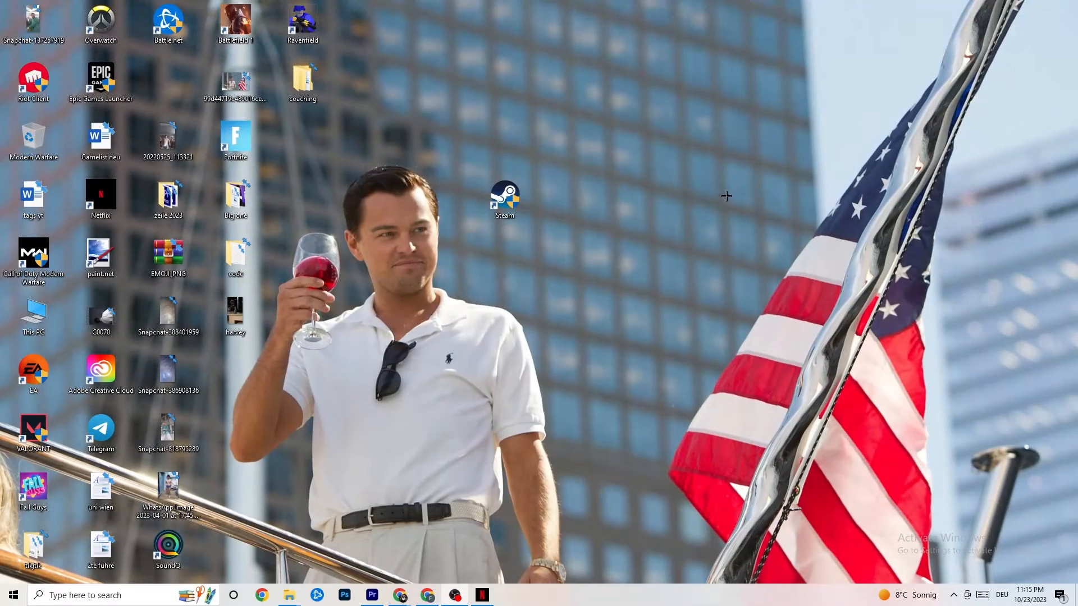
- From Start, go to Settings and show Windows Update reporting the PC is up to date
{"action": "left_click", "coordinate": [10, 596]}
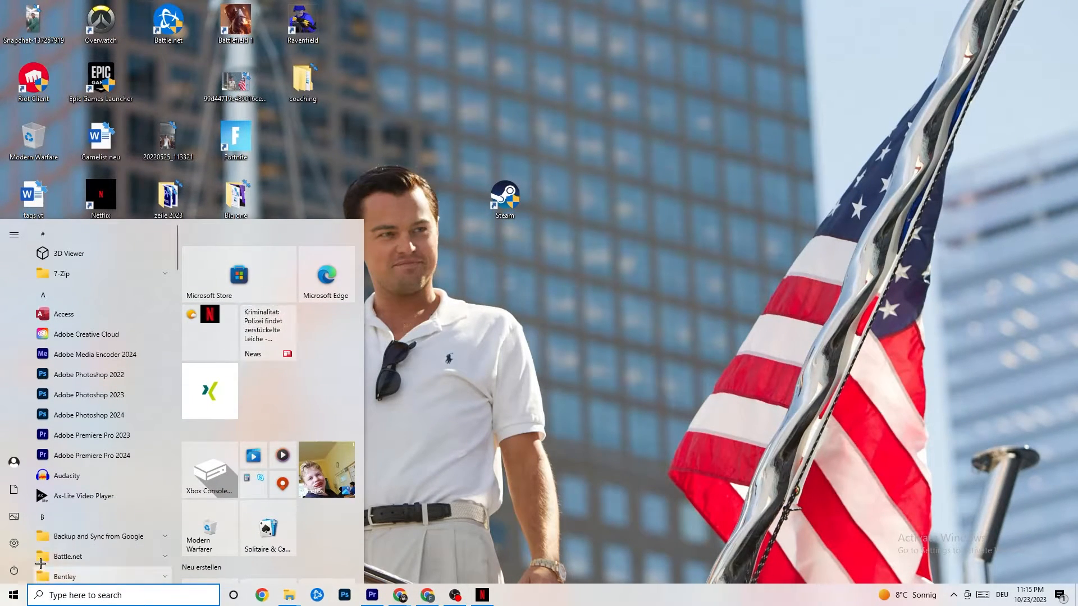
{"action": "left_click", "coordinate": [13, 235]}
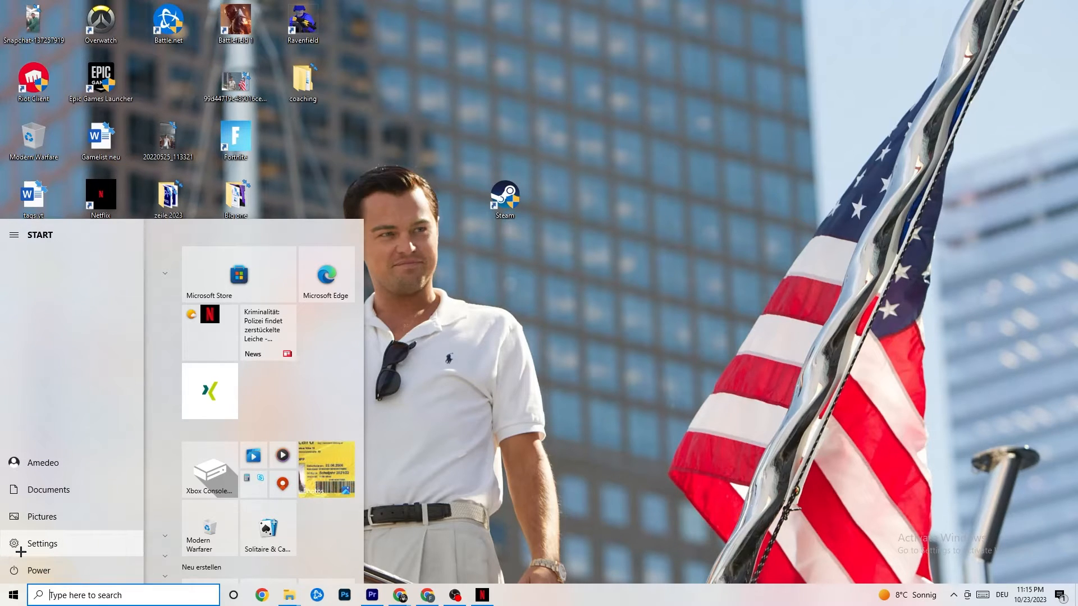
{"action": "left_click", "coordinate": [42, 544]}
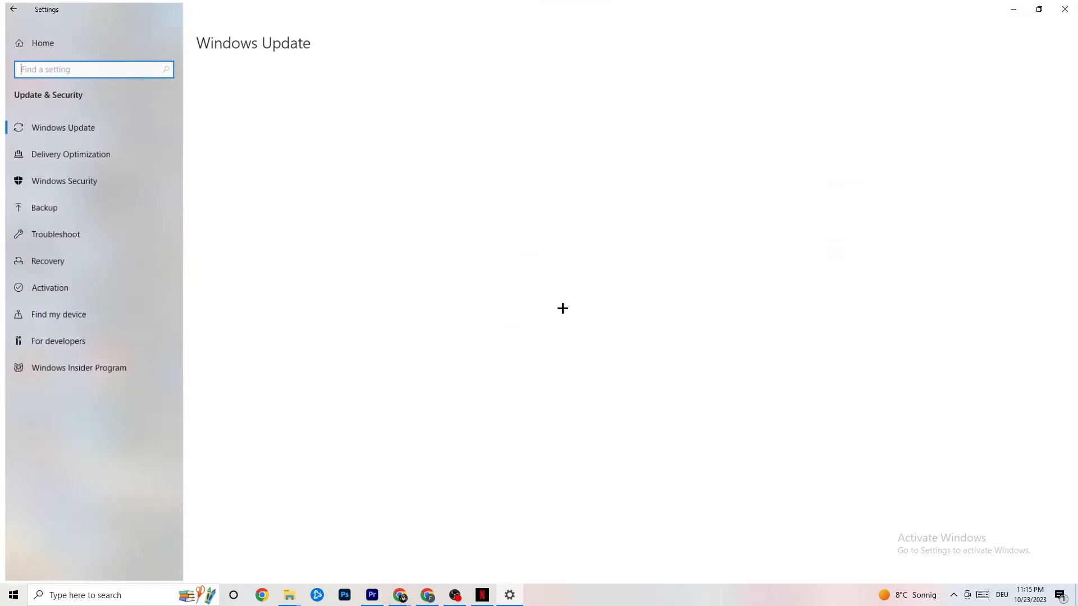
{"action": "left_click", "coordinate": [63, 127]}
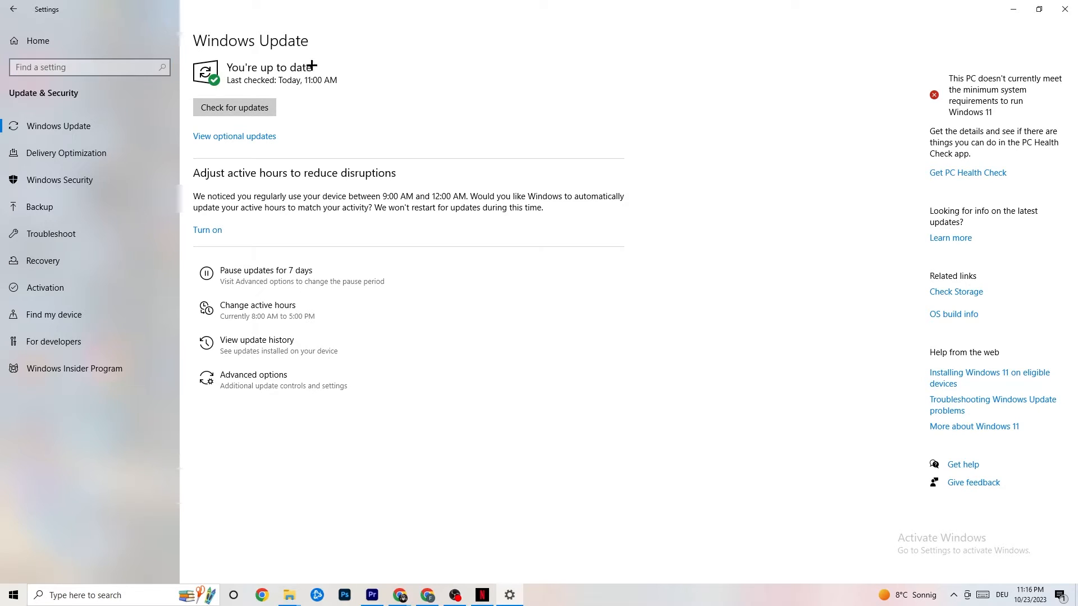
{"action": "mouse_move", "coordinate": [275, 74]}
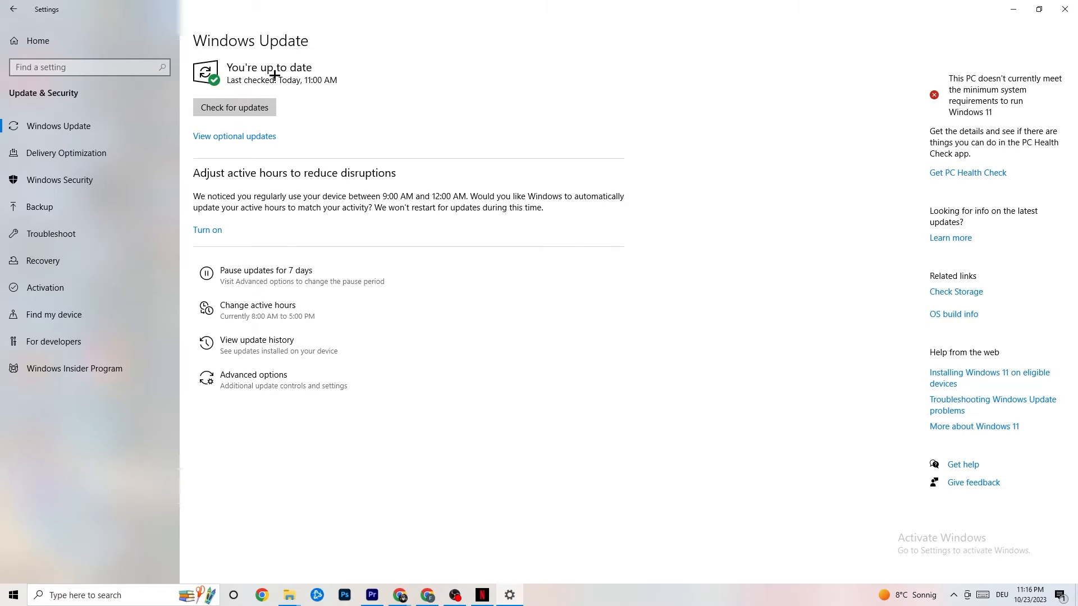
{"action": "mouse_move", "coordinate": [249, 82]}
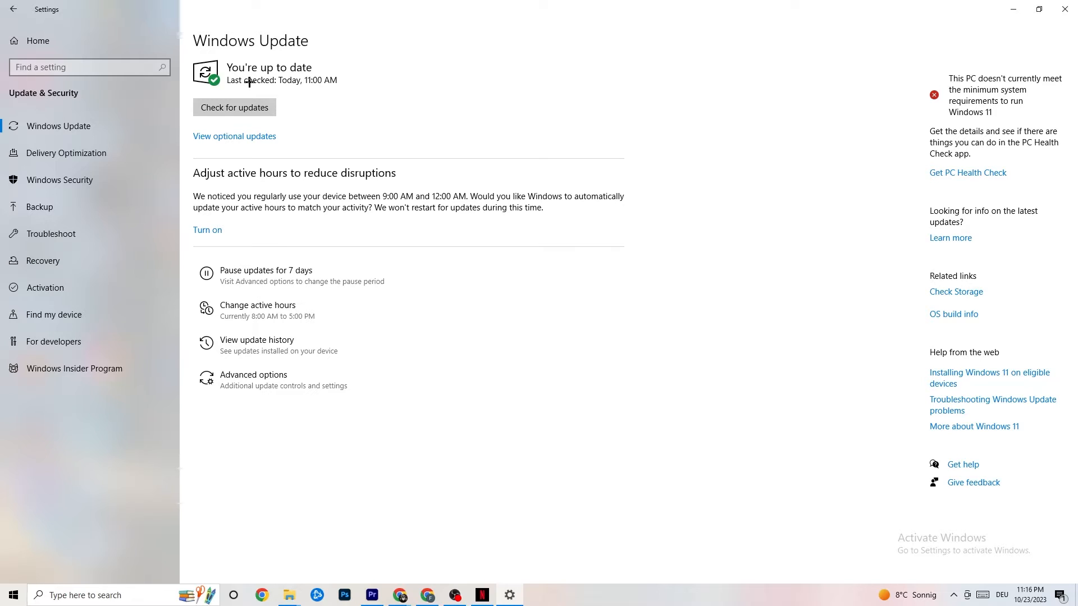
{"action": "mouse_move", "coordinate": [250, 94]}
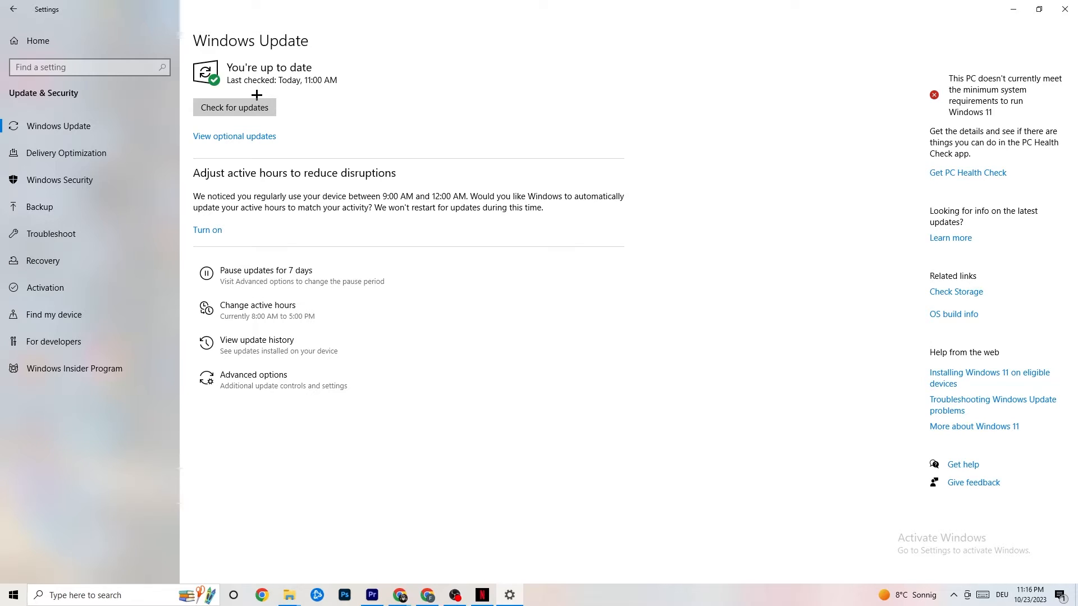
{"action": "mouse_move", "coordinate": [1029, 26]}
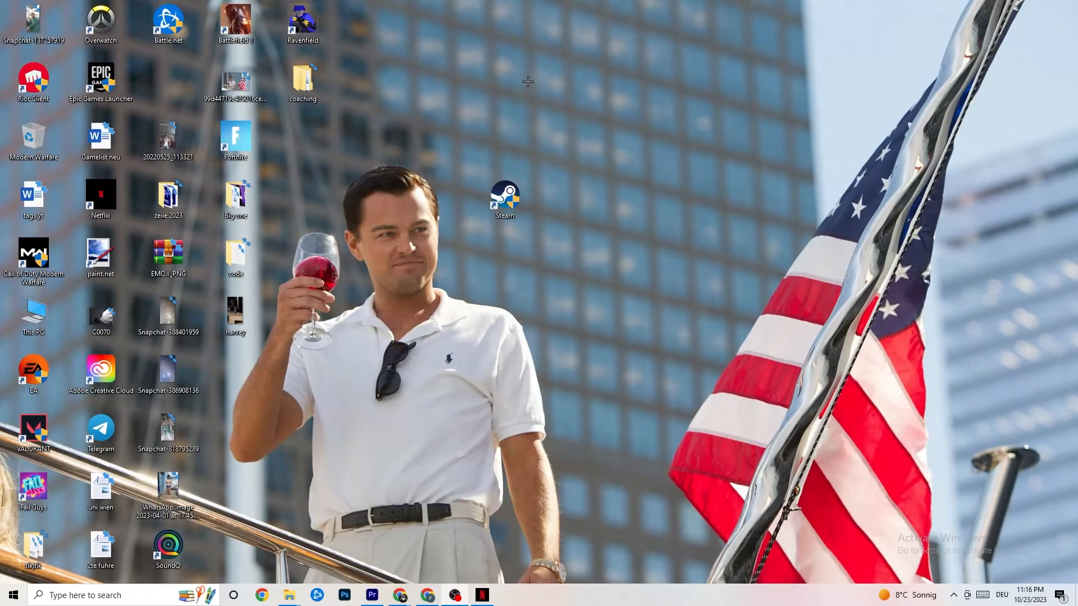
{"action": "mouse_move", "coordinate": [550, 579]}
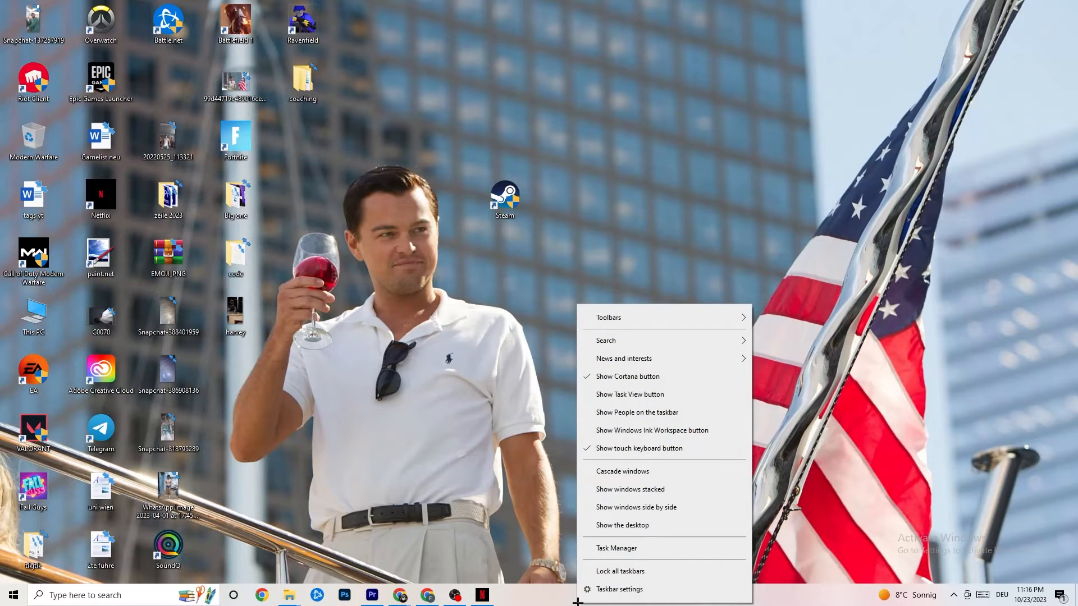
{"action": "mouse_move", "coordinate": [619, 571]}
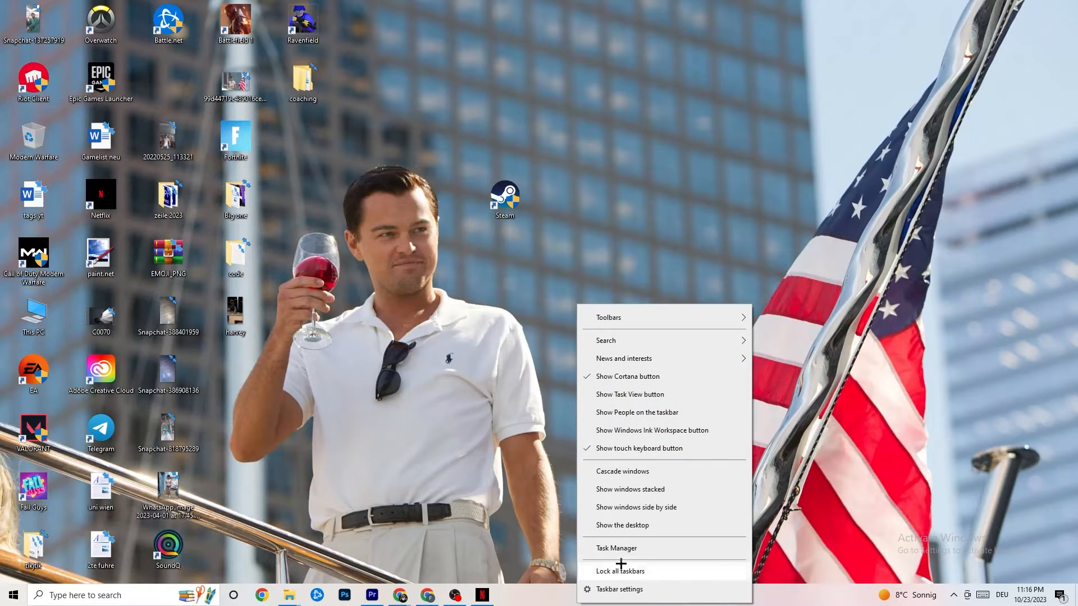
- Launch Task Manager from the taskbar and expand it to full process details
{"action": "left_click", "coordinate": [616, 548]}
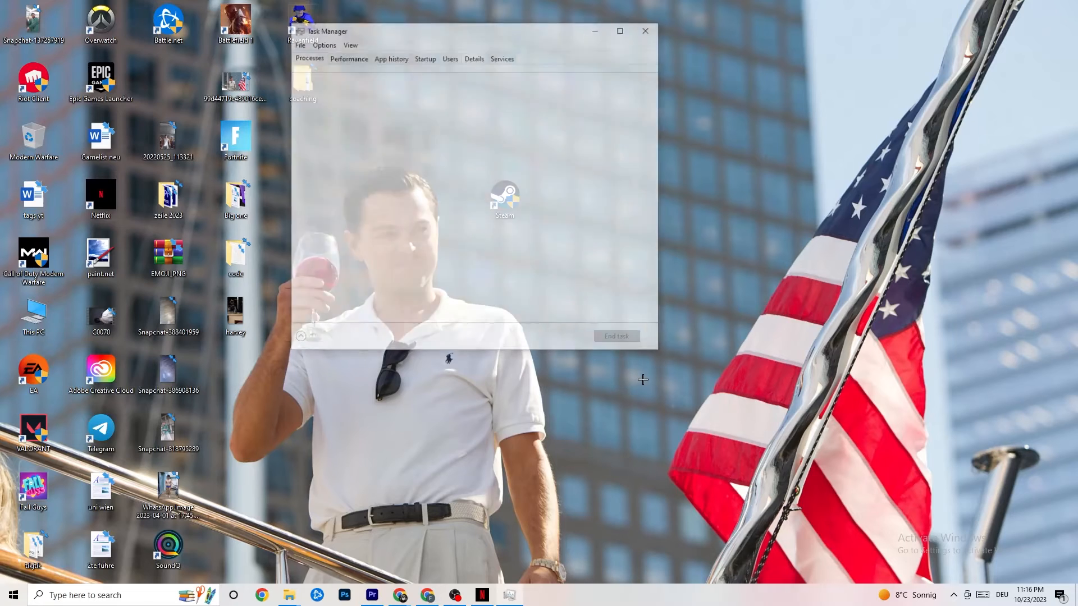
{"action": "left_click", "coordinate": [620, 31]}
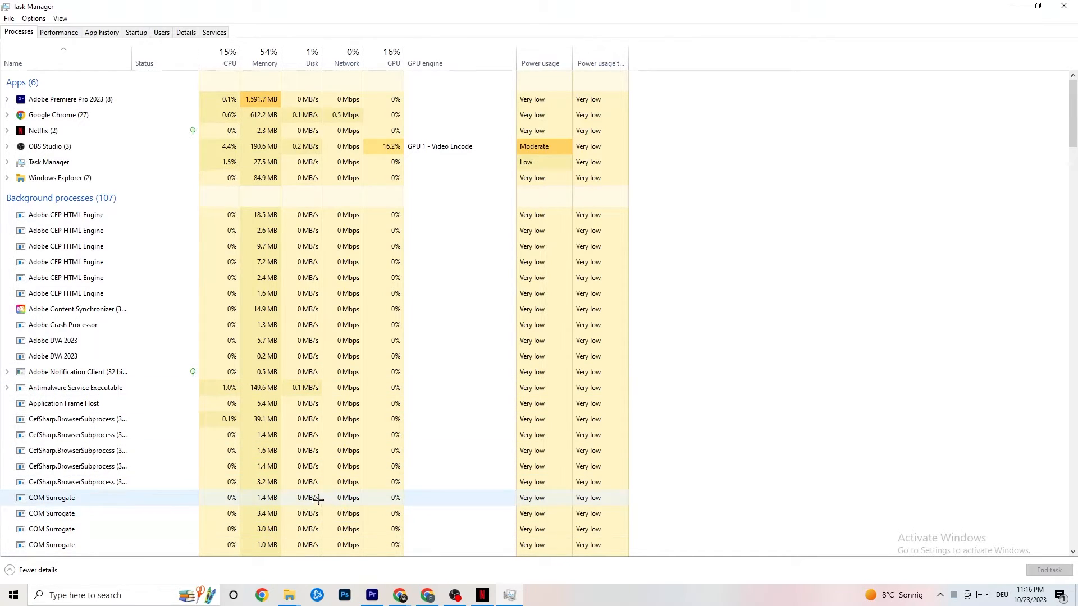
- View the Ethernet adapter's throughput graph under Performance and launch Resource Monitor
{"action": "left_click", "coordinate": [59, 33]}
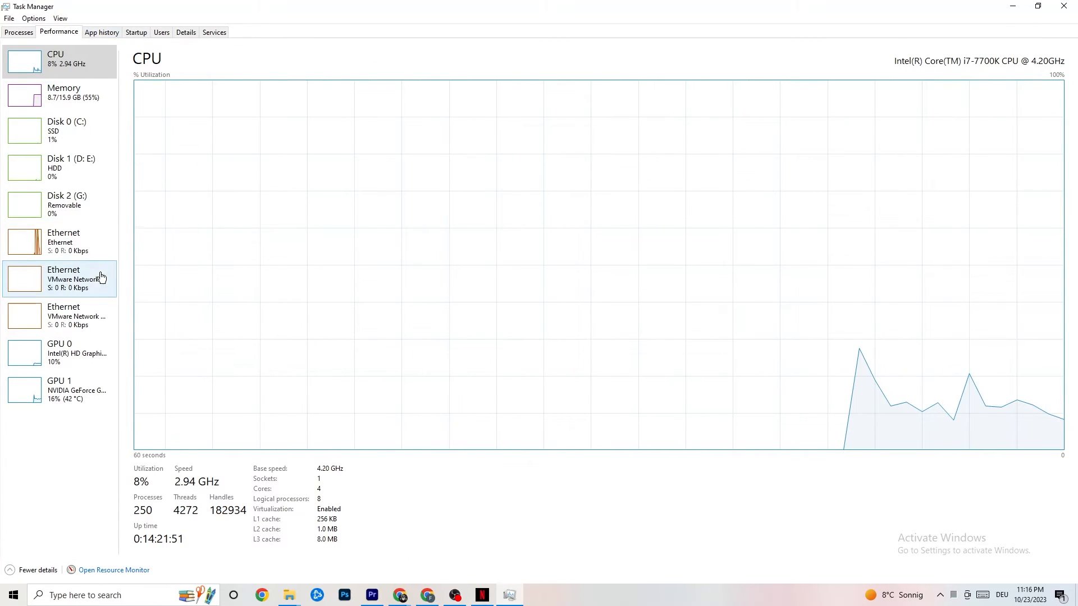
{"action": "mouse_move", "coordinate": [72, 314]}
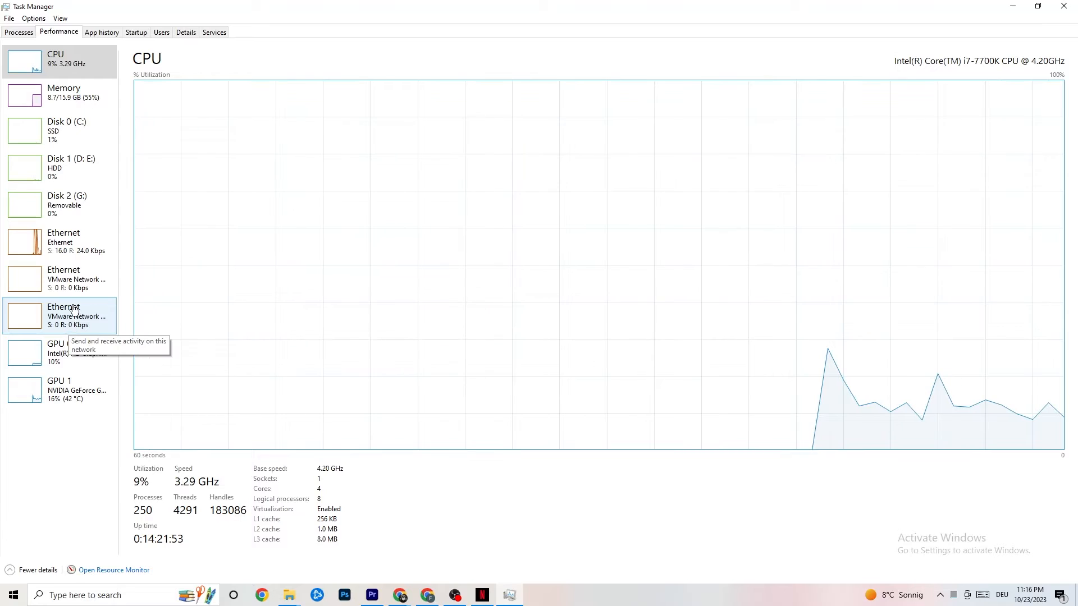
{"action": "left_click", "coordinate": [60, 241]}
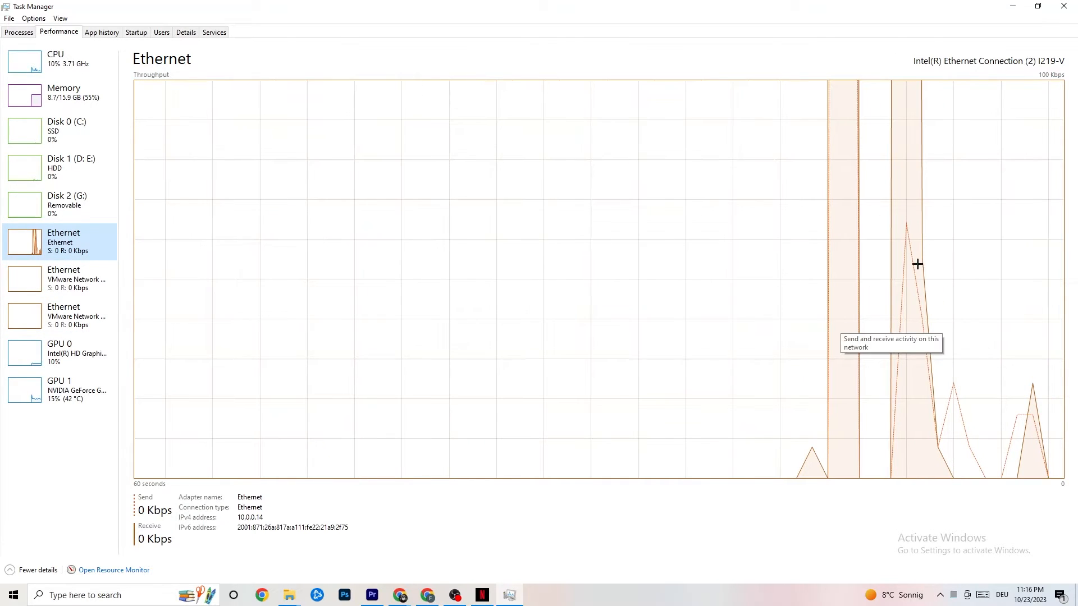
{"action": "mouse_move", "coordinate": [77, 285]}
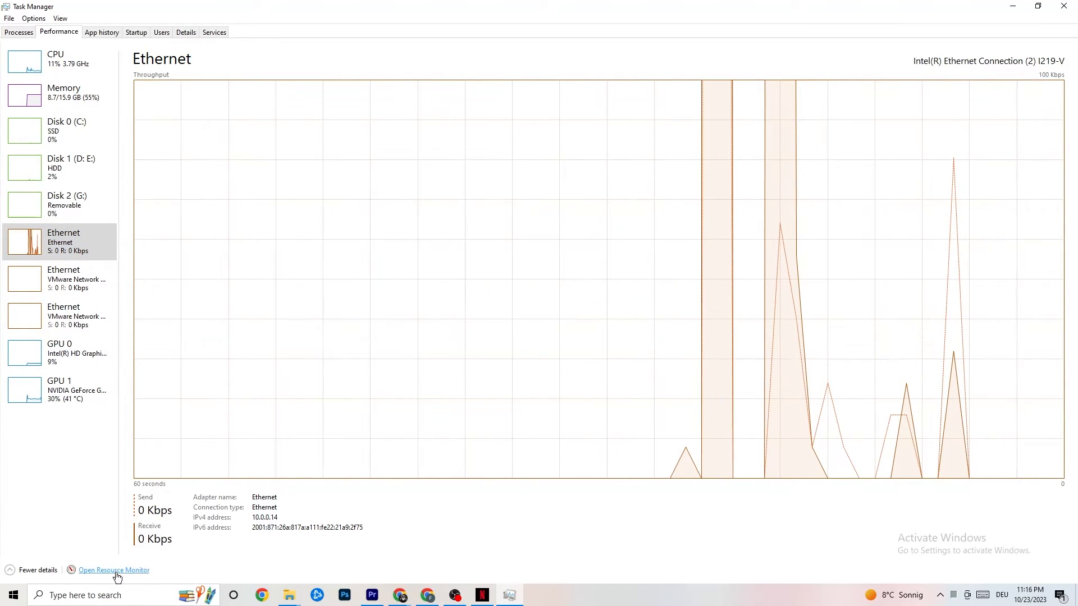
{"action": "left_click", "coordinate": [113, 571]}
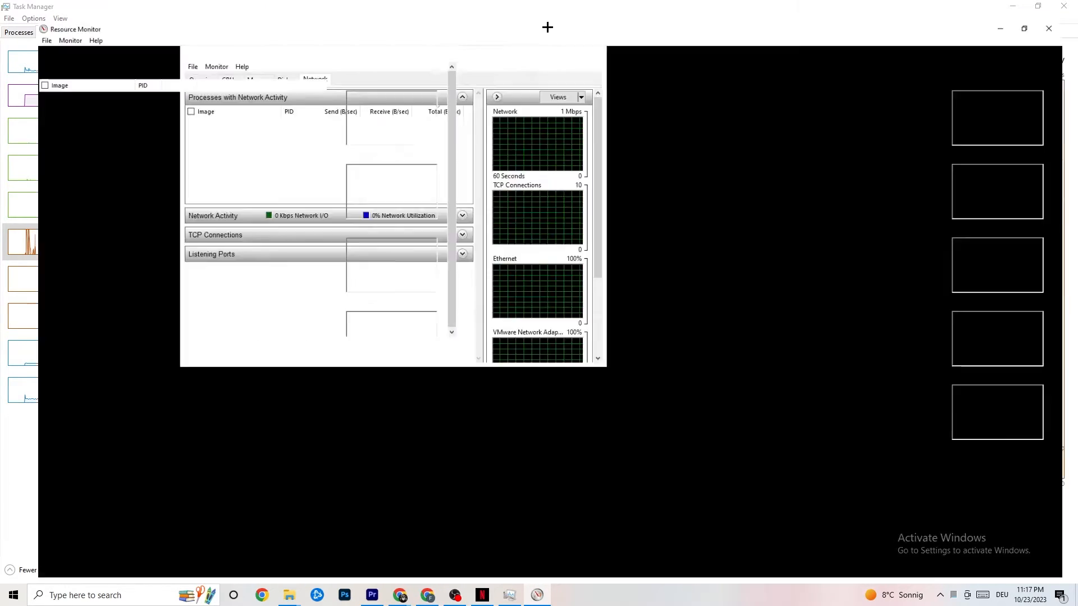
- Maximize Resource Monitor, inspect Processes with Network Activity on the Network tab, then close it
{"action": "left_click", "coordinate": [1024, 28]}
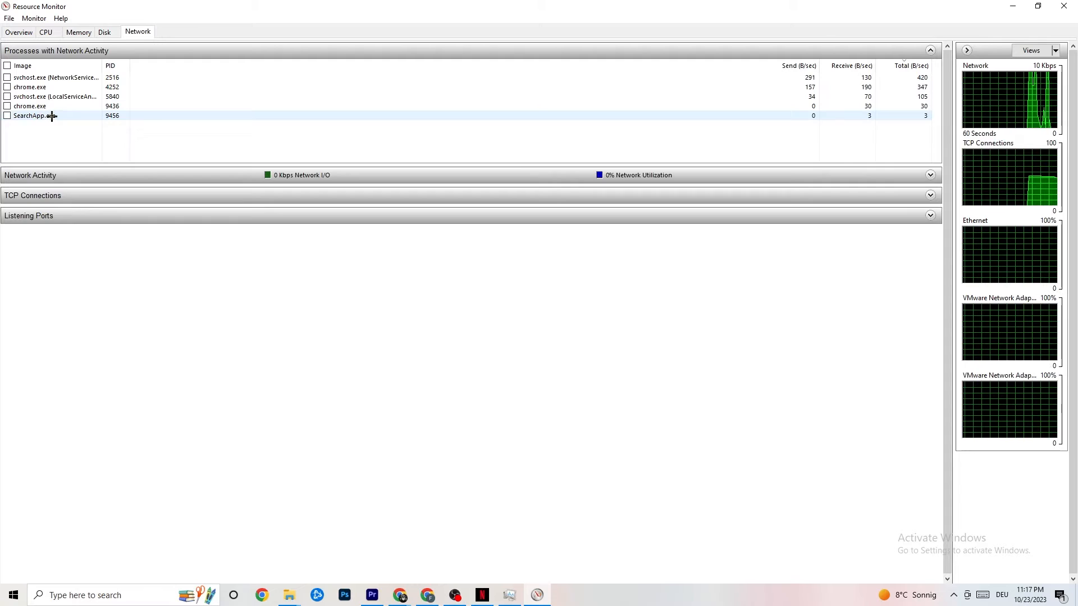
{"action": "right_click", "coordinate": [52, 116]}
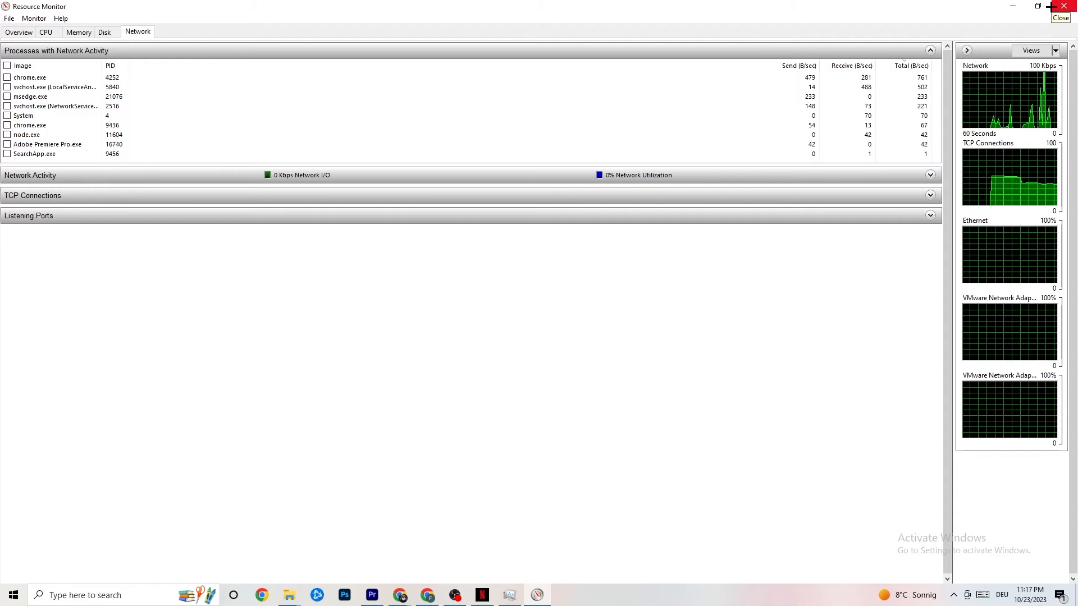
{"action": "left_click", "coordinate": [19, 31]}
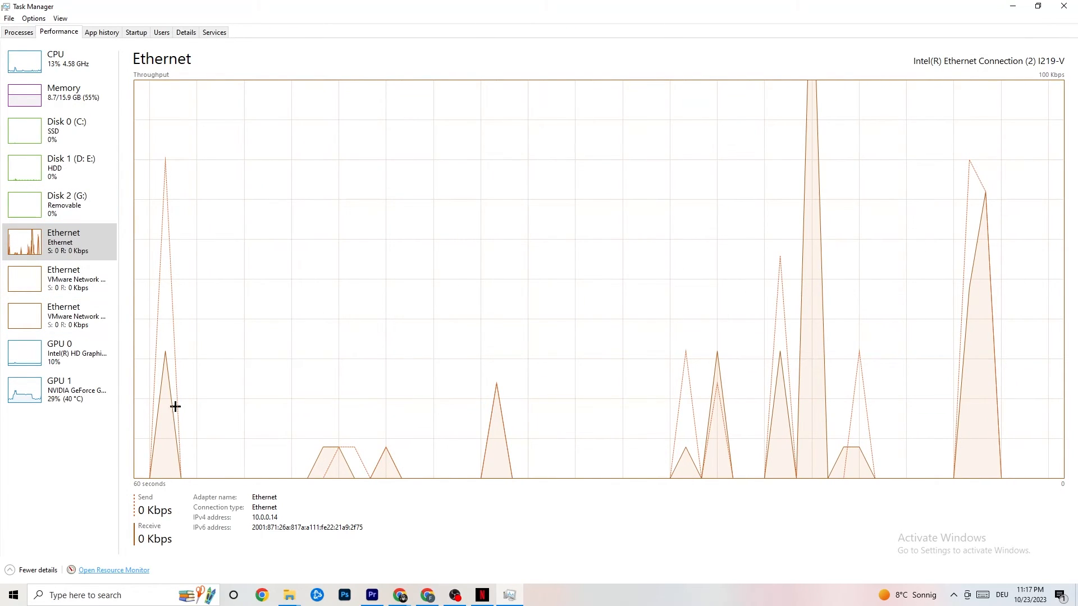
{"action": "mouse_move", "coordinate": [651, 175]}
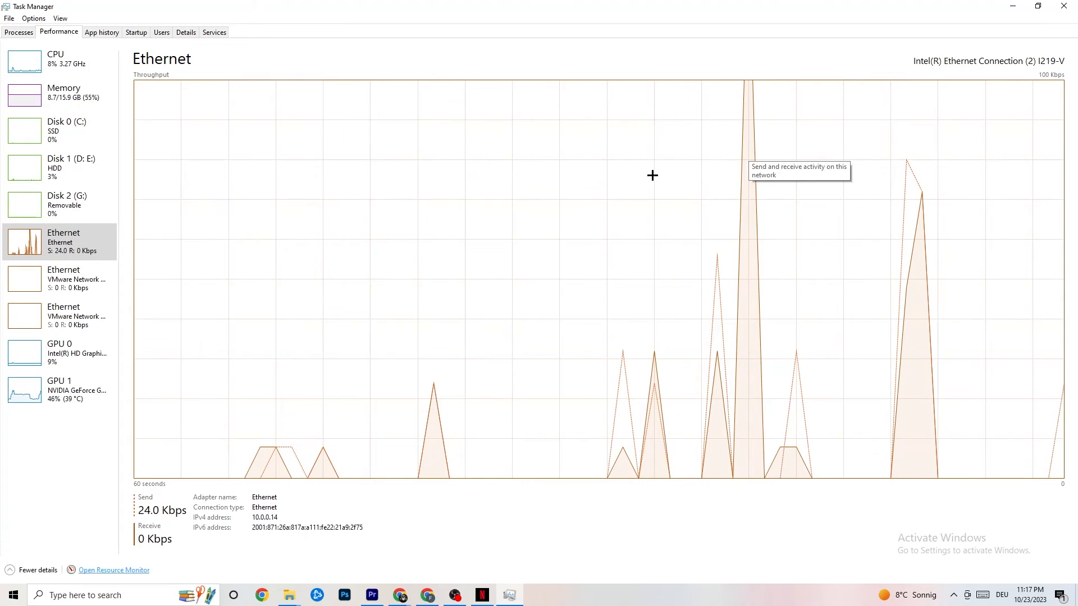
{"action": "mouse_move", "coordinate": [135, 32]}
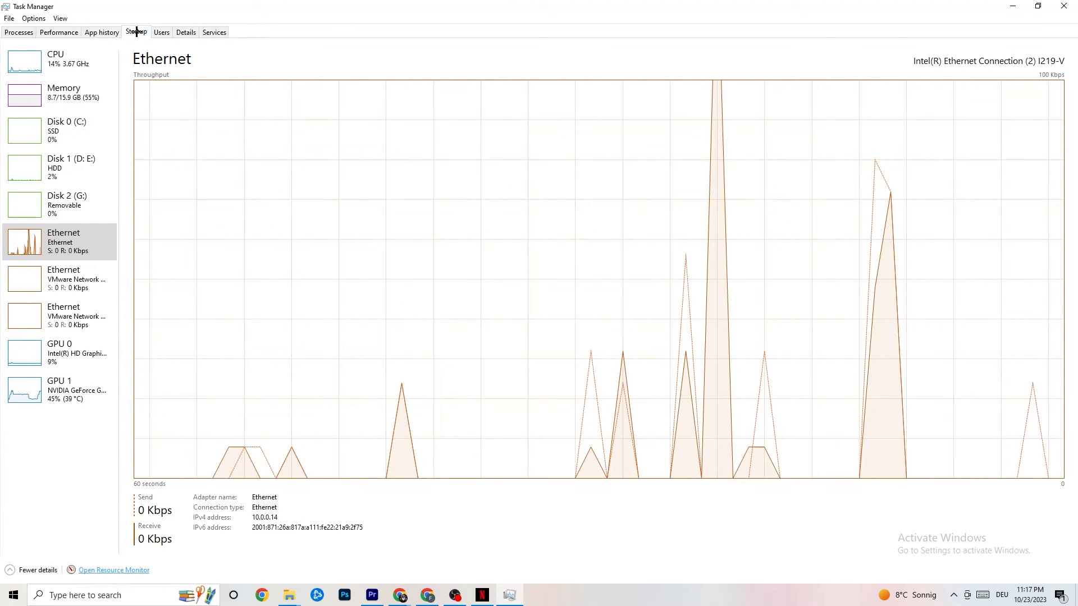
- Show the Startup apps list with Creative Cloud, Razer Synapse and RazerCortex enabled at high impact
{"action": "left_click", "coordinate": [136, 32]}
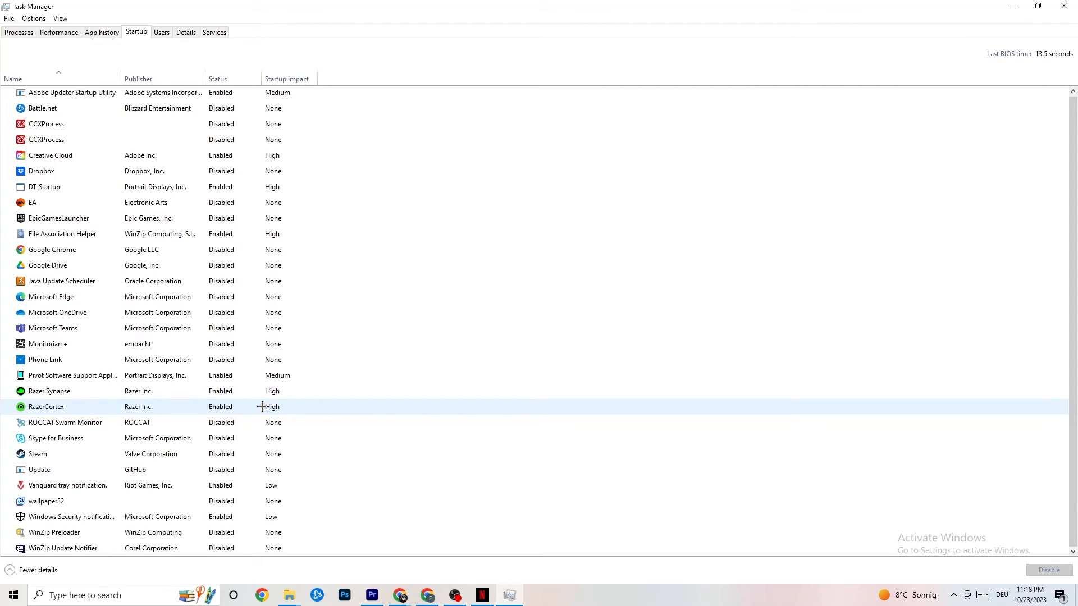
{"action": "mouse_move", "coordinate": [773, 3]}
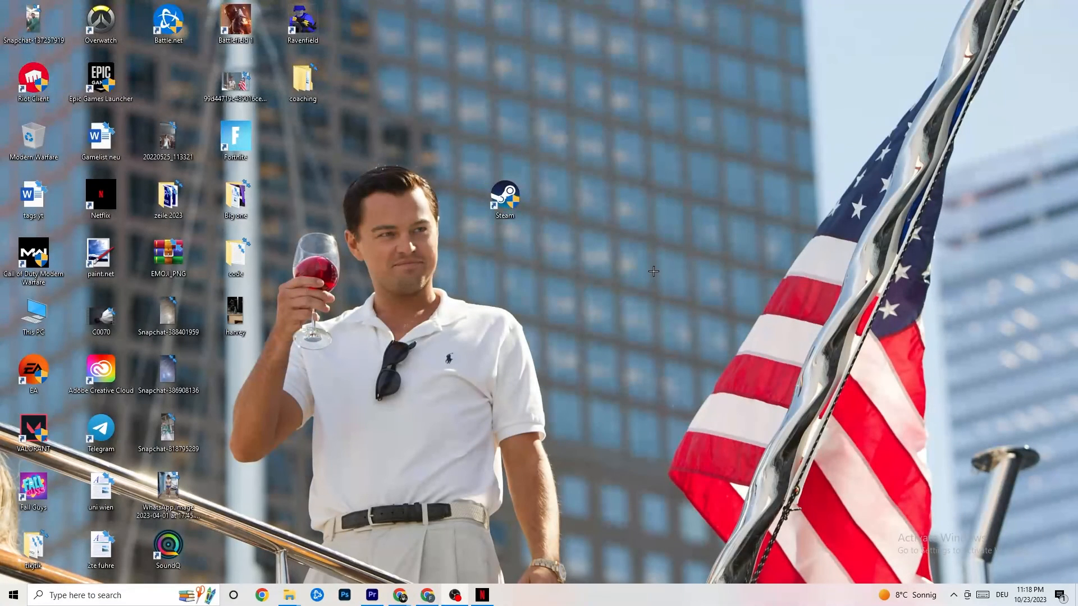
{"action": "mouse_move", "coordinate": [684, 276]}
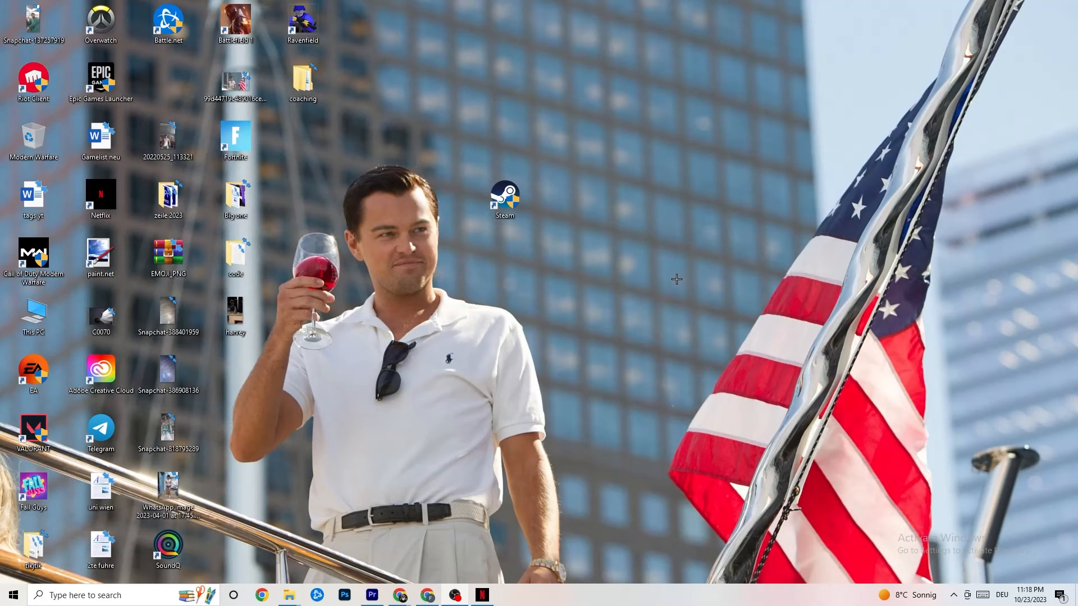
{"action": "mouse_move", "coordinate": [628, 234]}
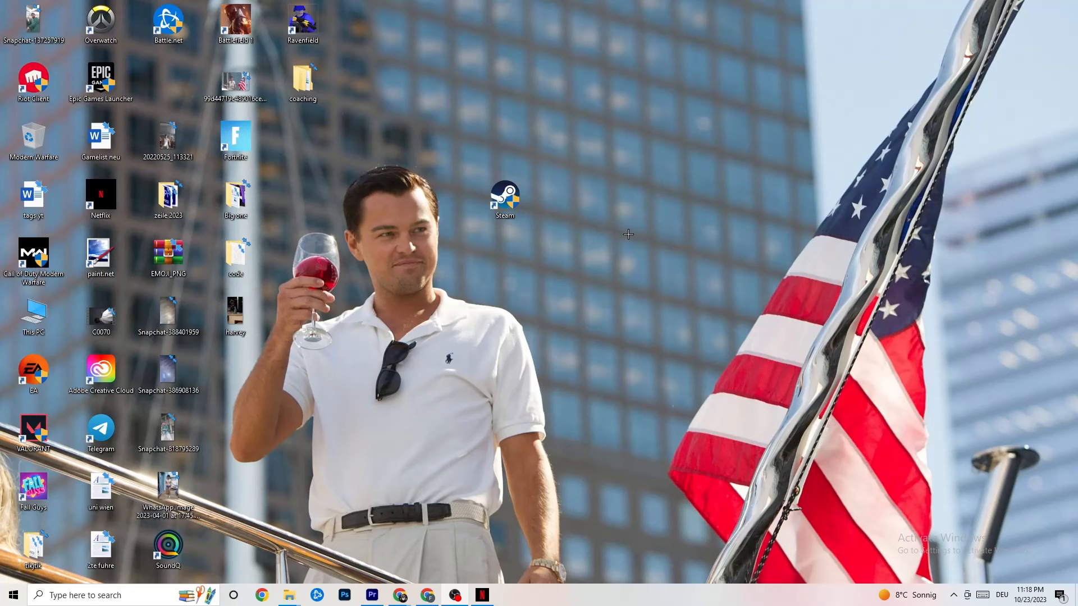